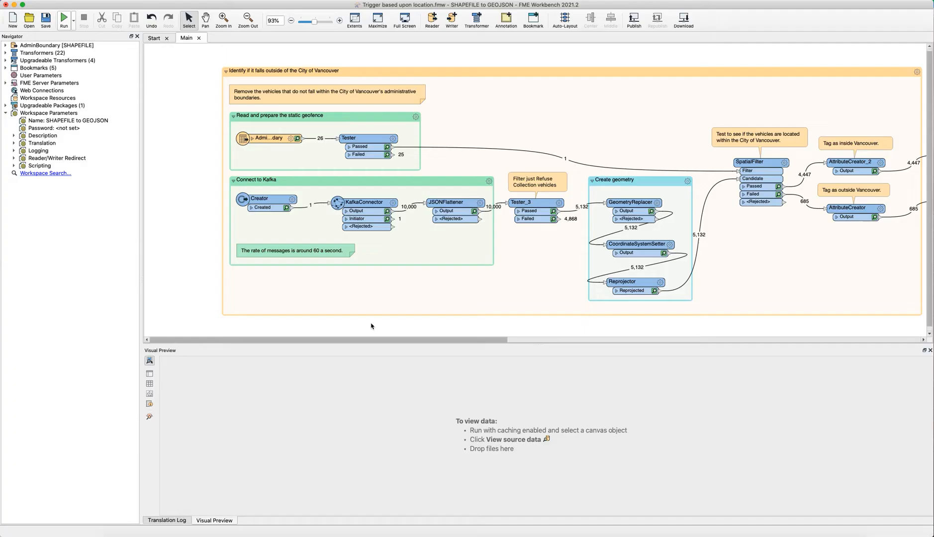
pyautogui.moveTo(369, 318)
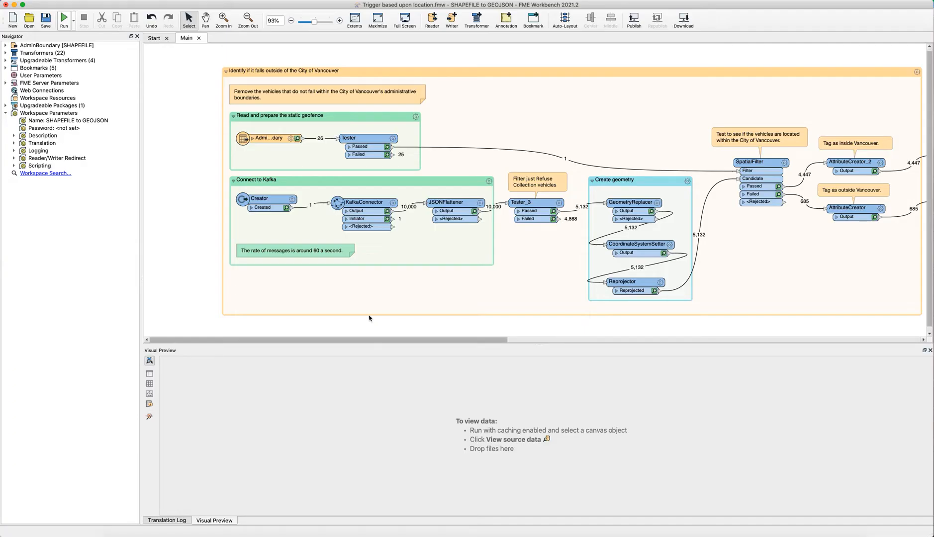
# - Set the KafkaConnector's Receive Behavior Mode from Batch to Stream and apply it
pyautogui.click(267, 137)
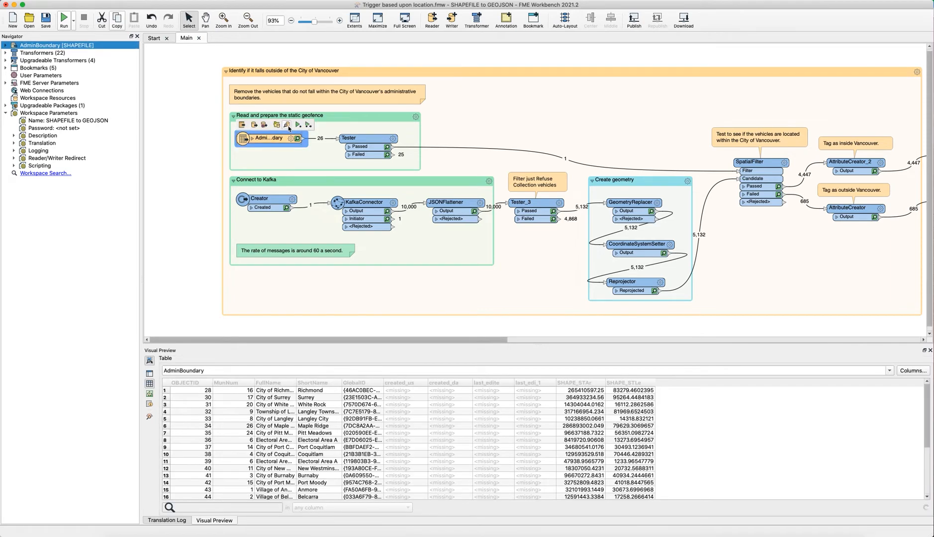
pyautogui.moveTo(704, 467)
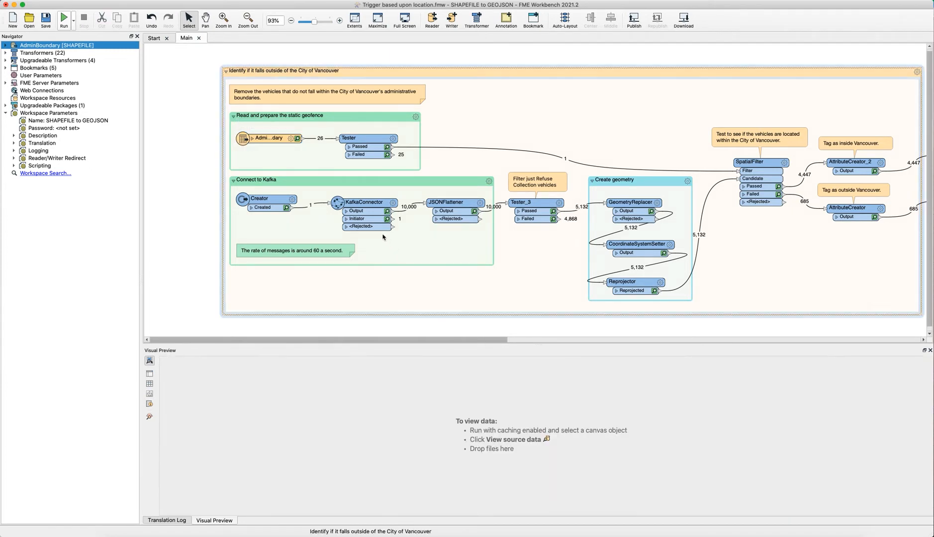
pyautogui.click(364, 202)
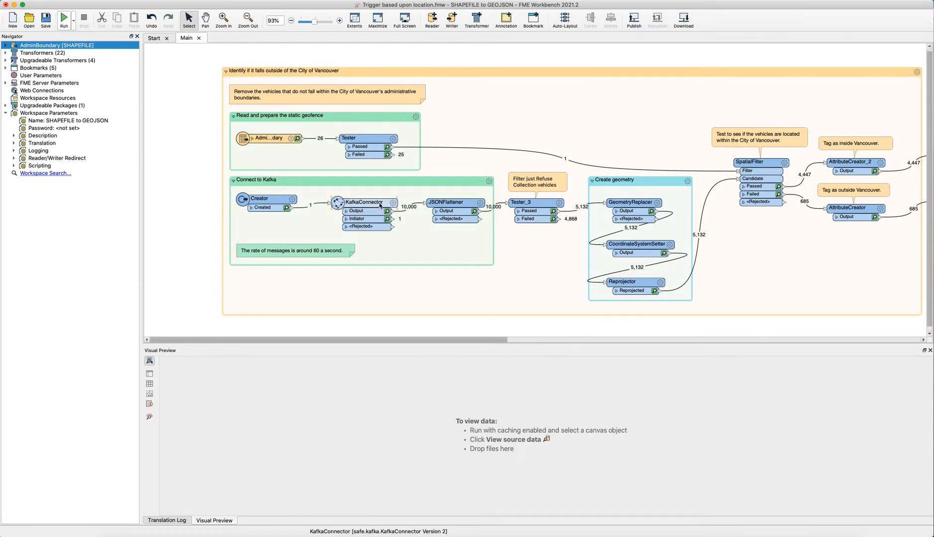
pyautogui.doubleClick(363, 203)
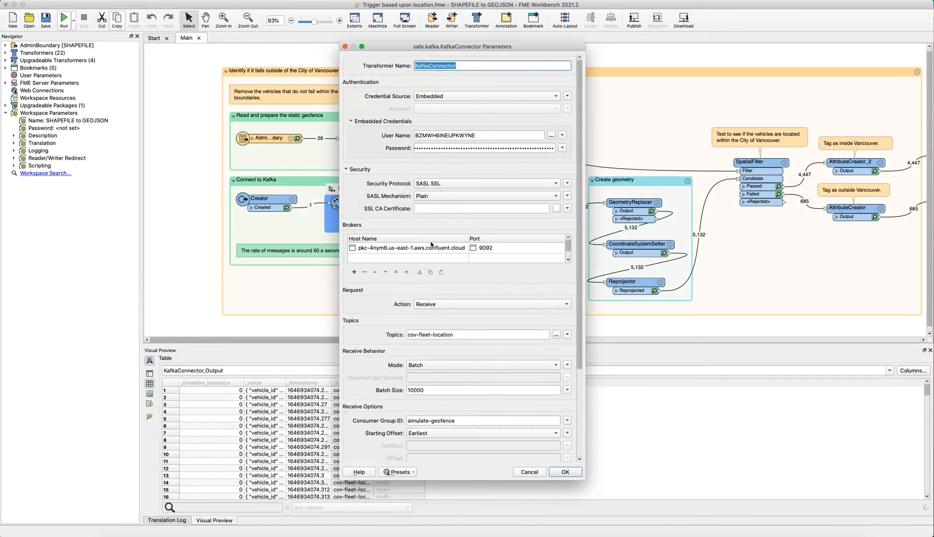
pyautogui.click(482, 366)
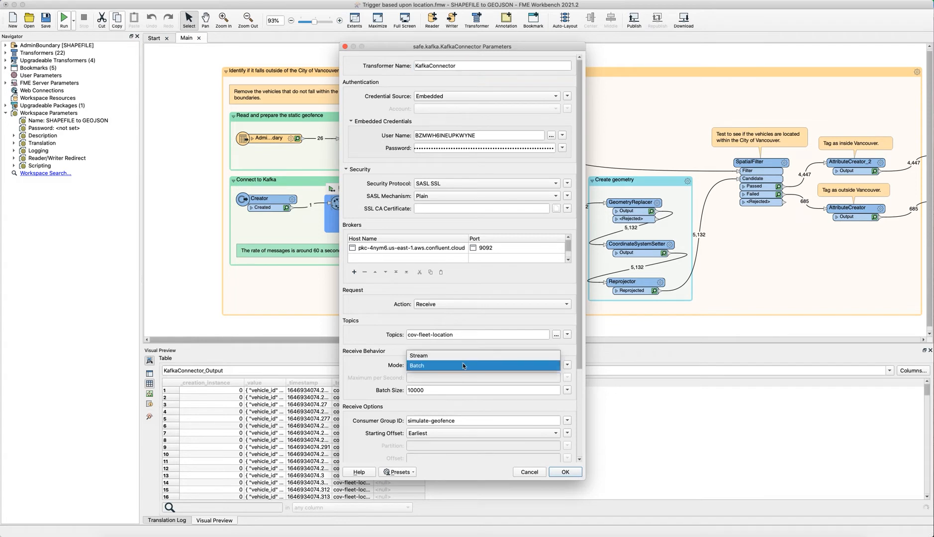
pyautogui.click(420, 355)
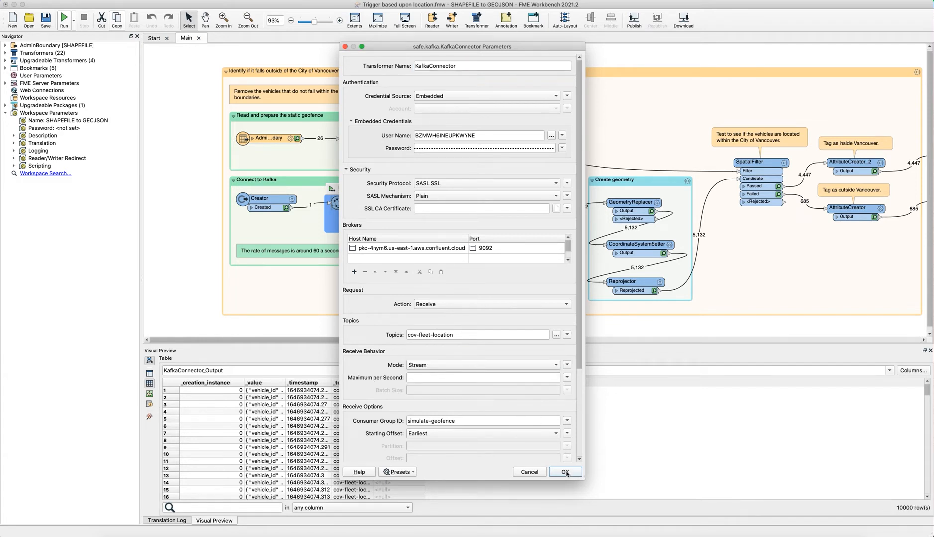
pyautogui.click(564, 471)
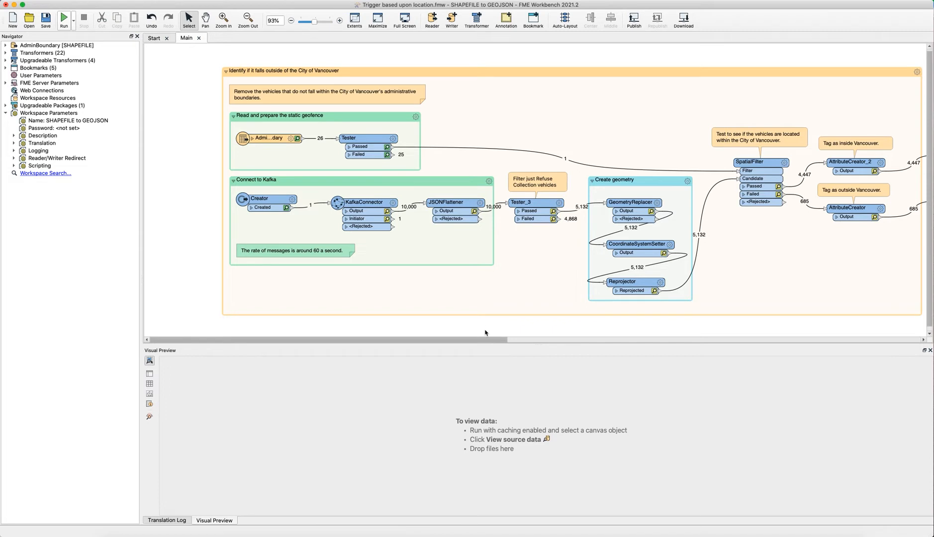
# - Preview the JSONFlattener, Tester_3 trucks, Reprojector and SpatialFilter cached outputs in turn
pyautogui.click(453, 203)
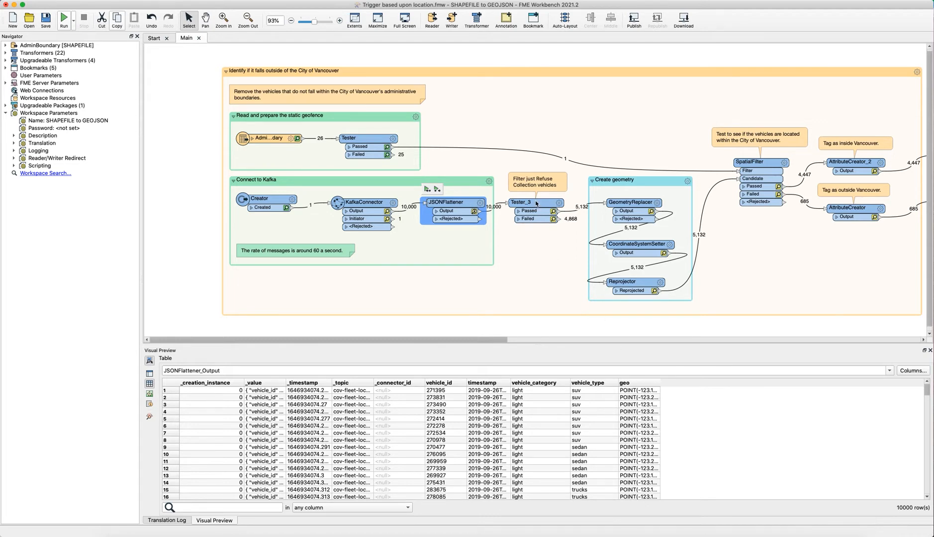
pyautogui.click(526, 212)
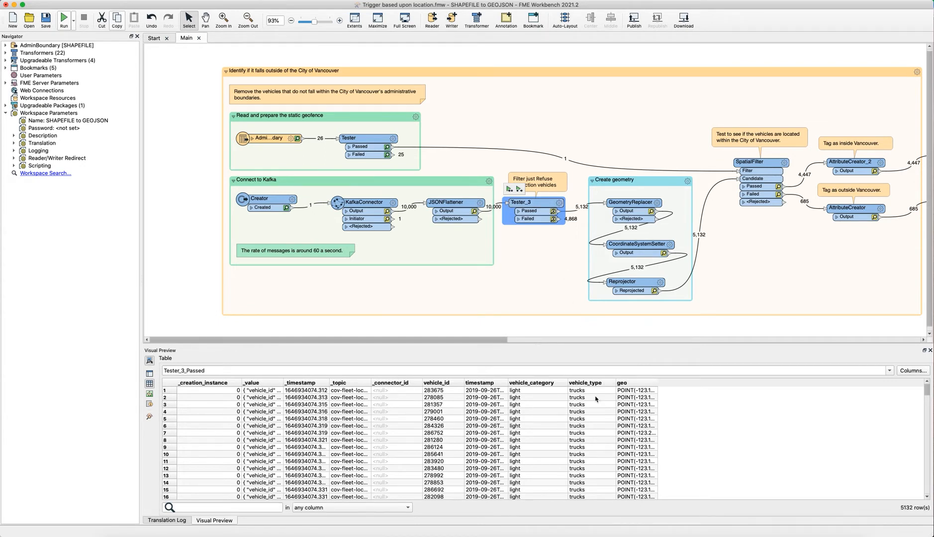
pyautogui.moveTo(620, 474)
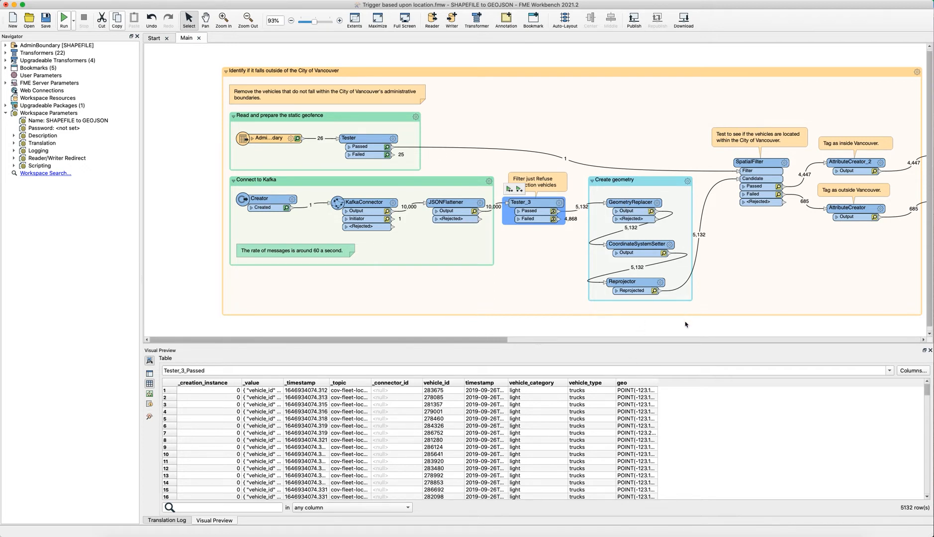
pyautogui.click(631, 282)
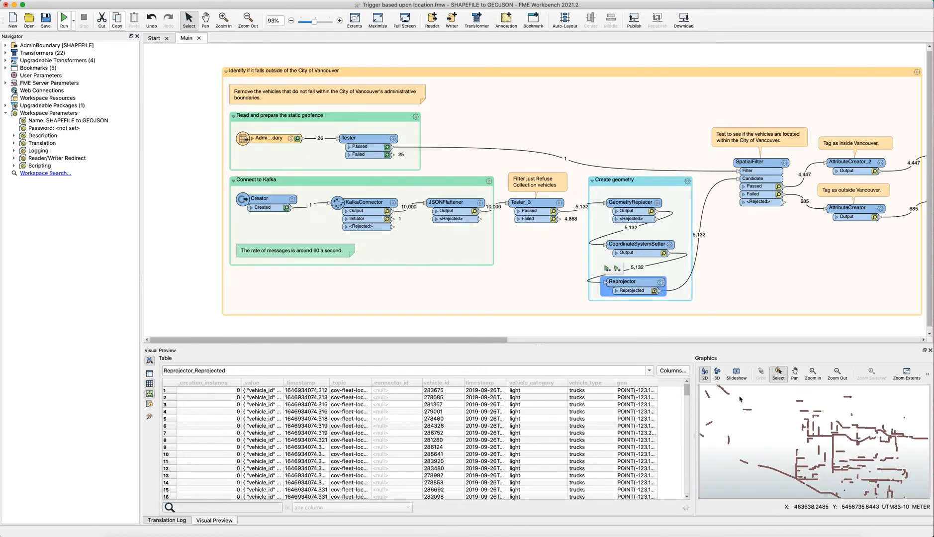
pyautogui.click(614, 180)
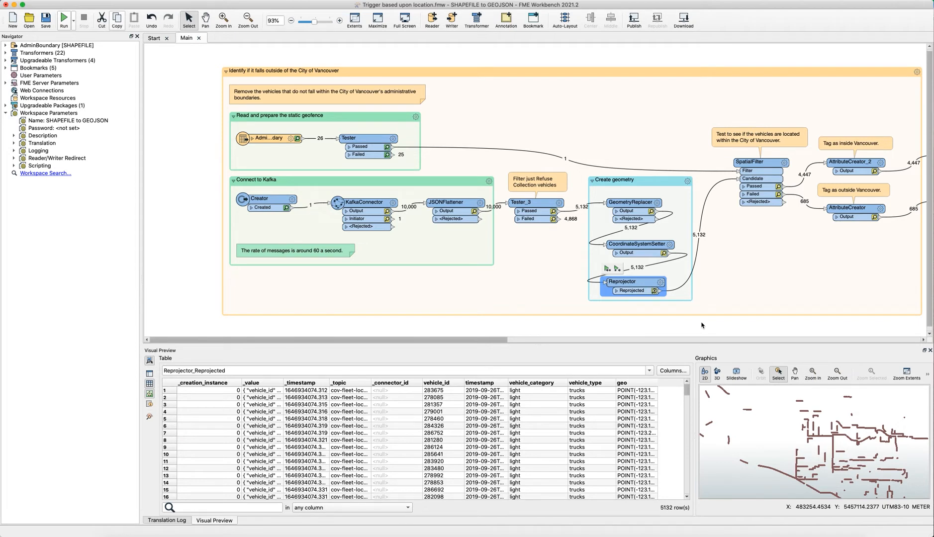
pyautogui.moveTo(785, 201)
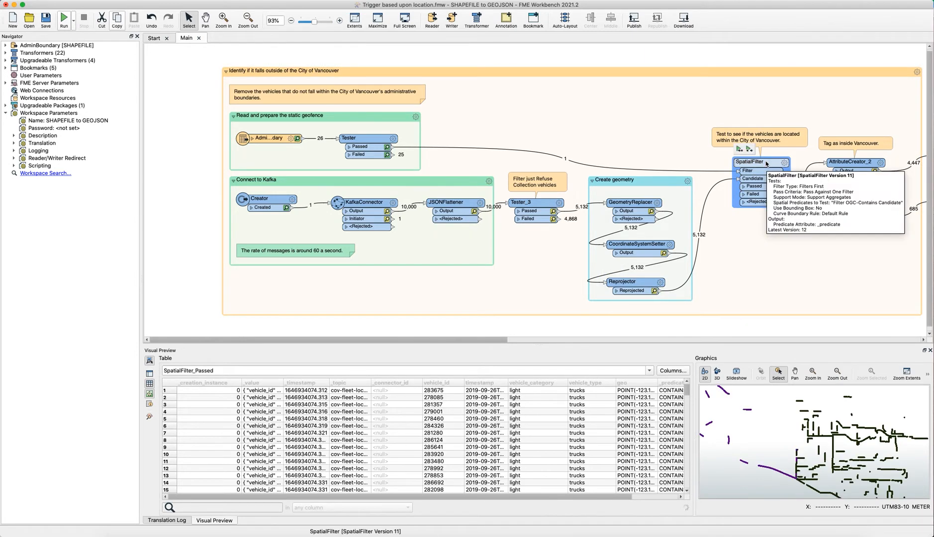
pyautogui.doubleClick(760, 162)
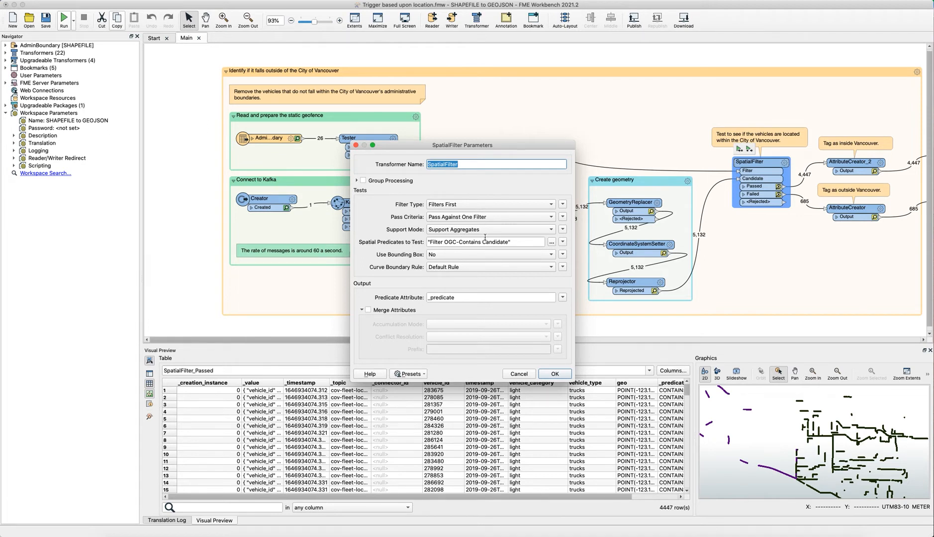
pyautogui.moveTo(483, 240)
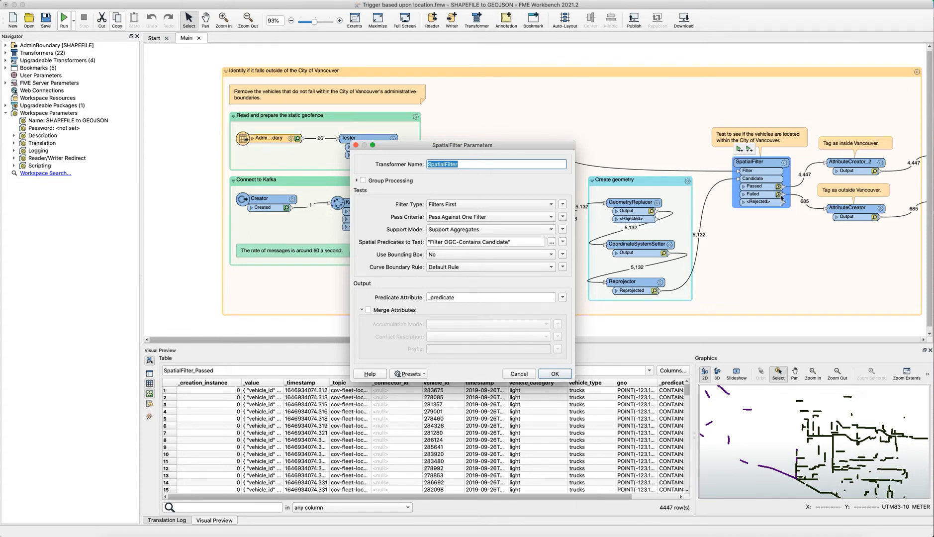
pyautogui.moveTo(540, 270)
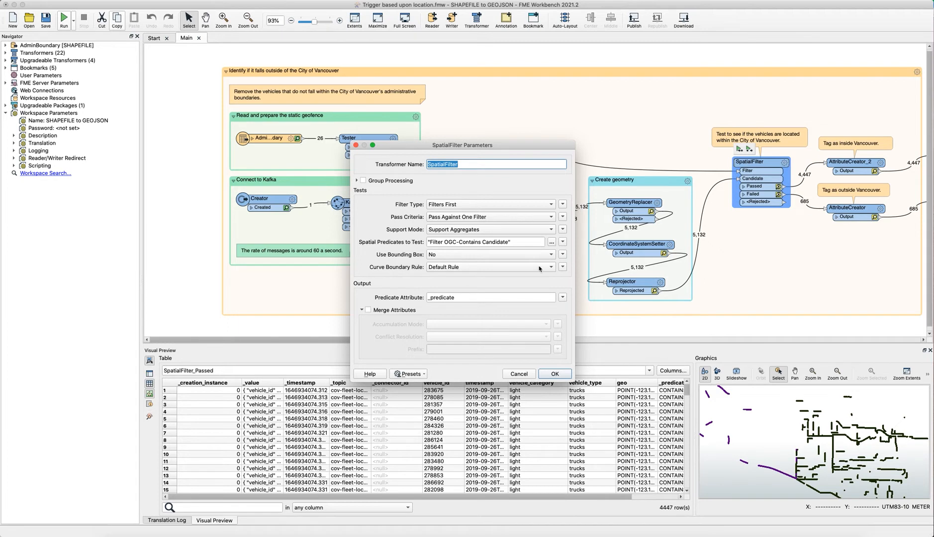
pyautogui.moveTo(416, 215)
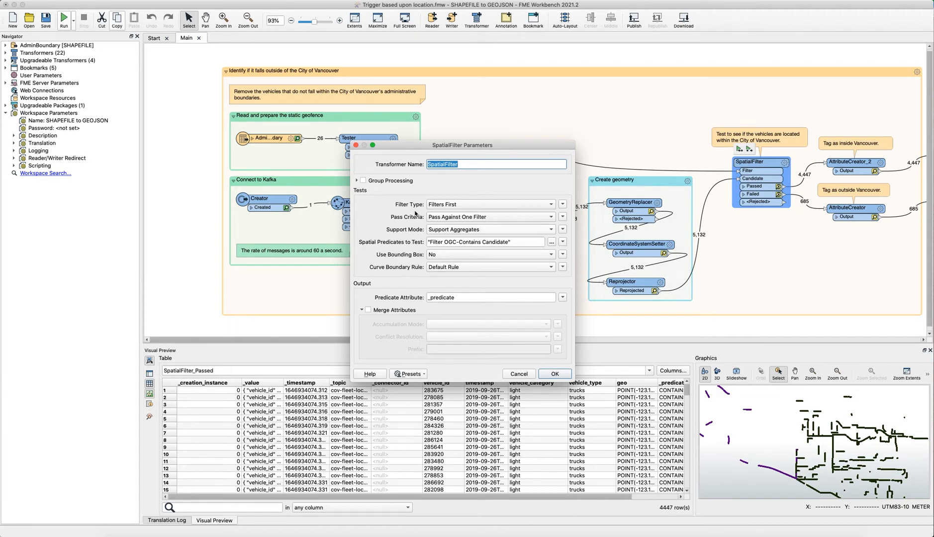
pyautogui.moveTo(414, 197)
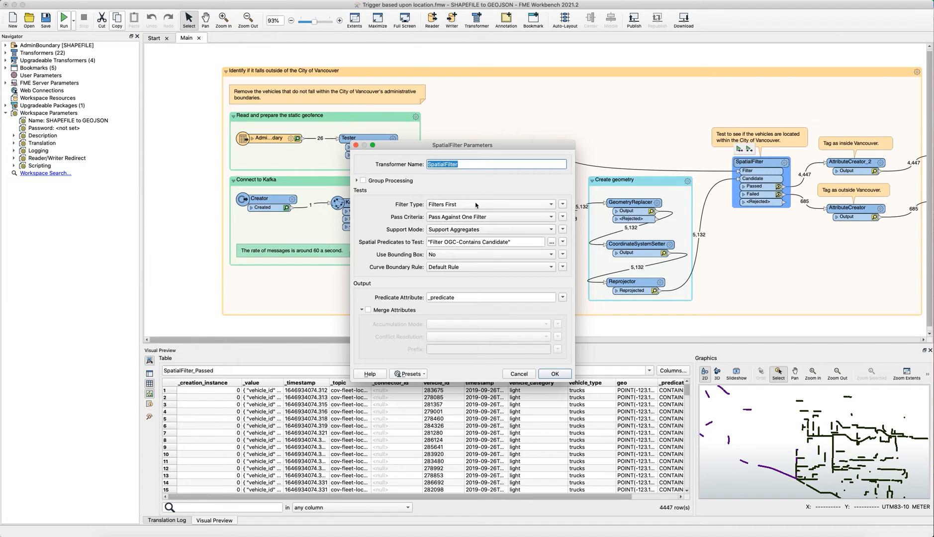
pyautogui.moveTo(479, 192)
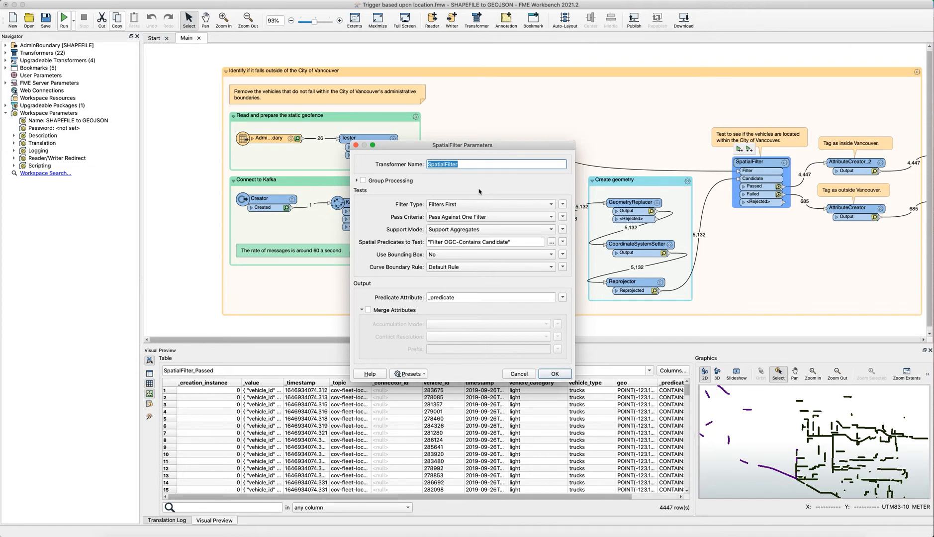
pyautogui.click(489, 204)
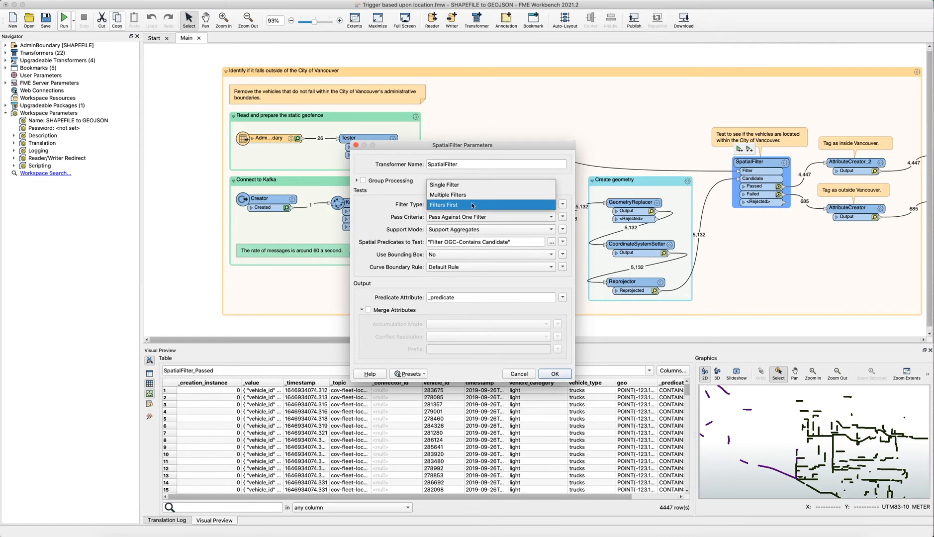
pyautogui.click(472, 204)
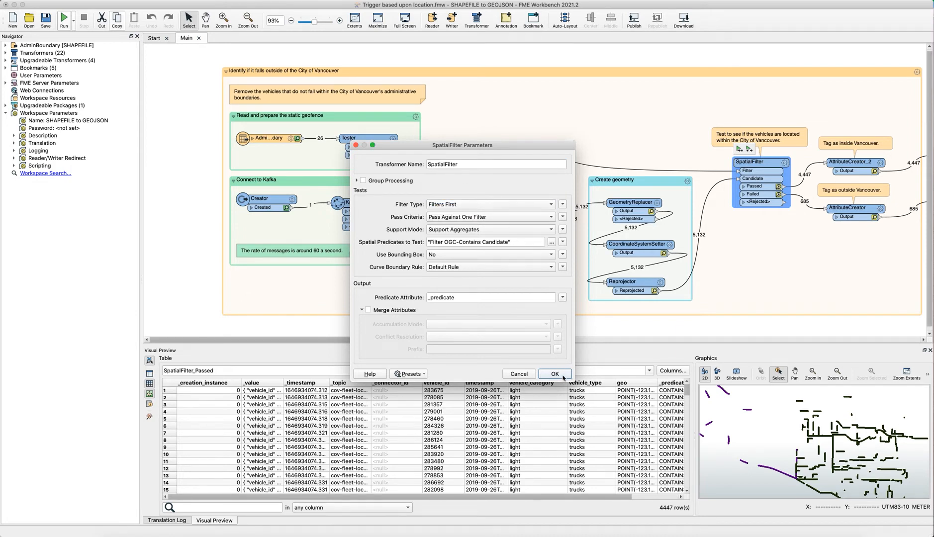
pyautogui.click(555, 374)
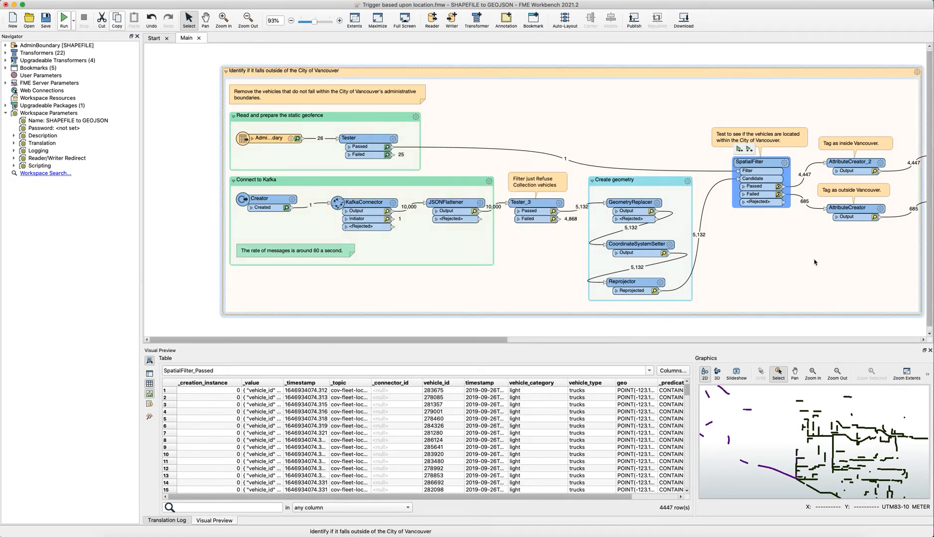
pyautogui.click(853, 208)
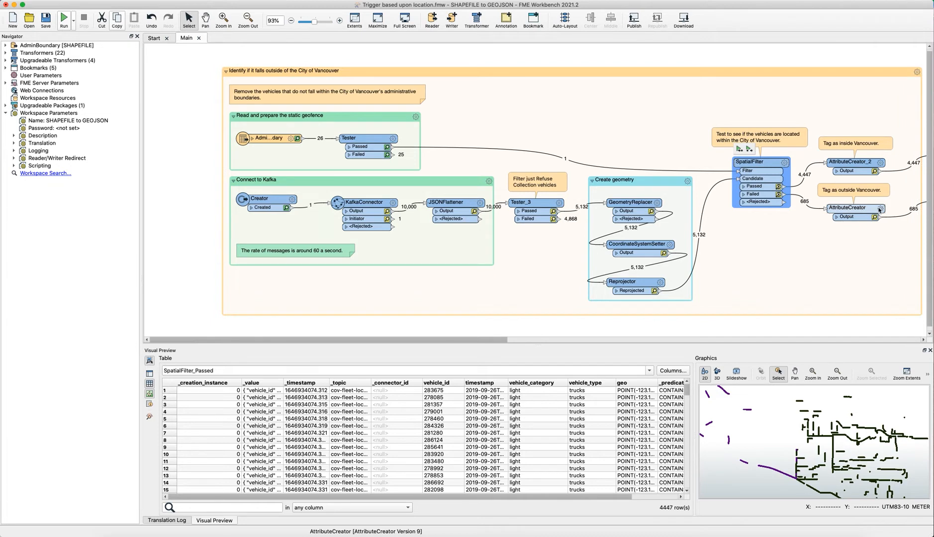
pyautogui.doubleClick(851, 207)
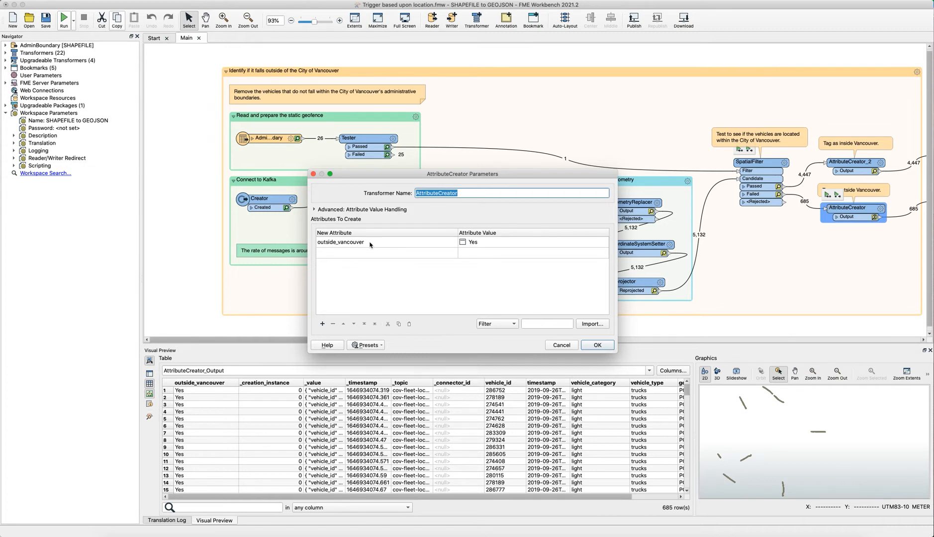
pyautogui.moveTo(370, 232)
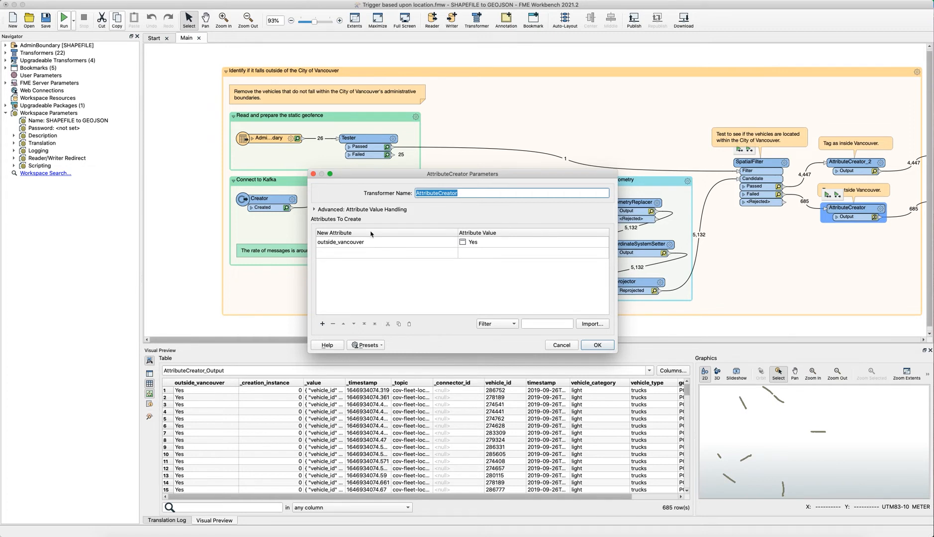
pyautogui.moveTo(459, 259)
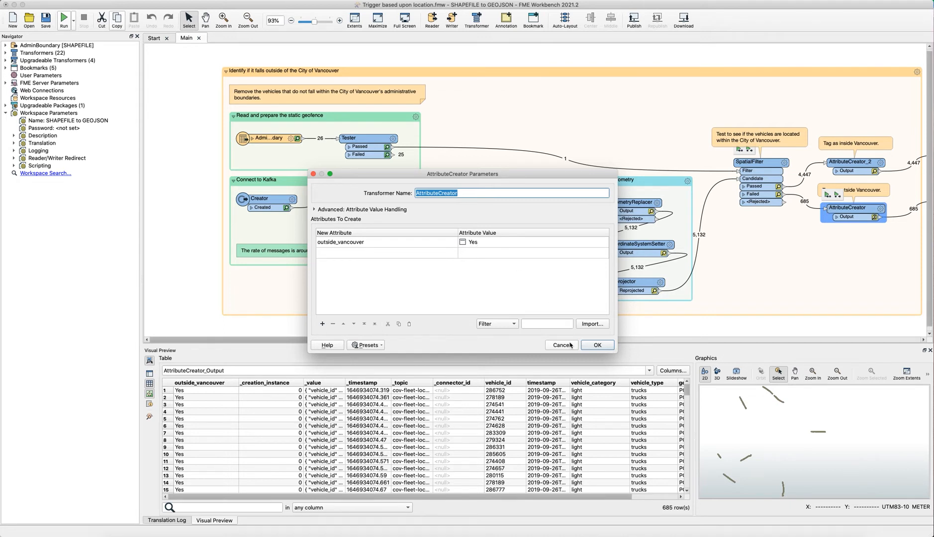
pyautogui.click(561, 345)
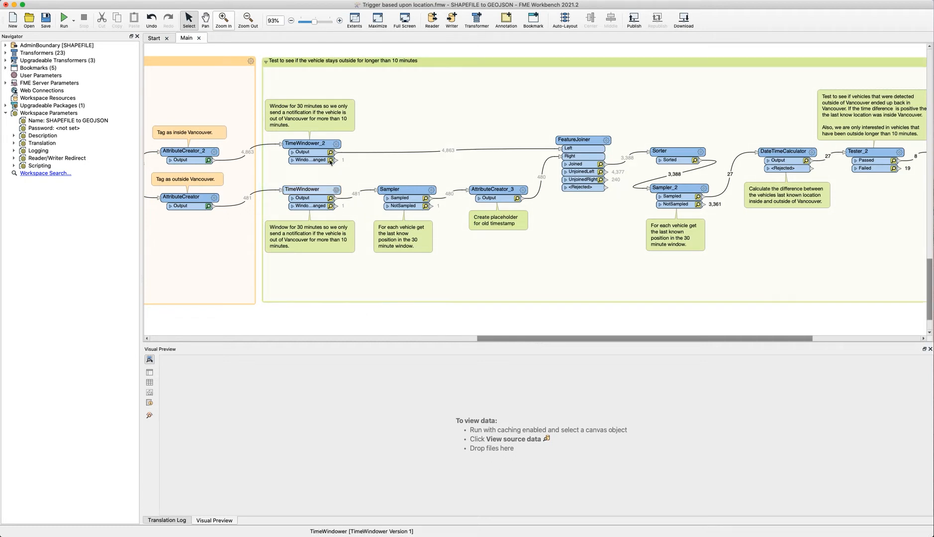
# - Review TimeWindower_2's 30-minute window, then select the stays-outside-10-minutes section
pyautogui.doubleClick(305, 144)
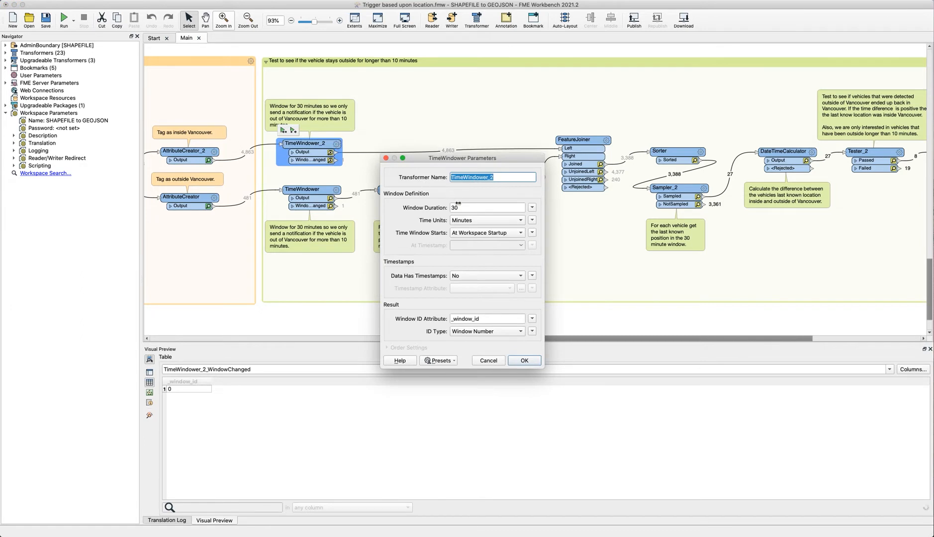
pyautogui.moveTo(454, 208)
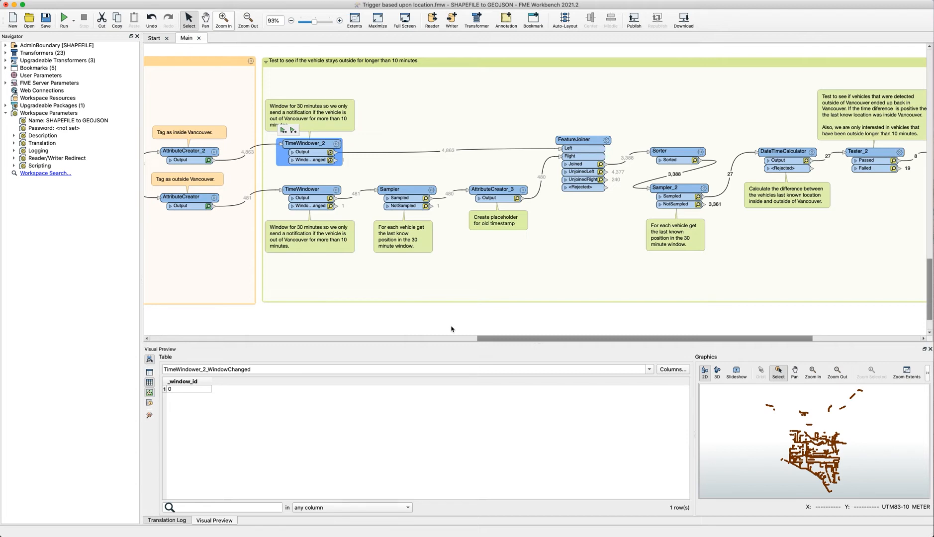
pyautogui.moveTo(473, 328)
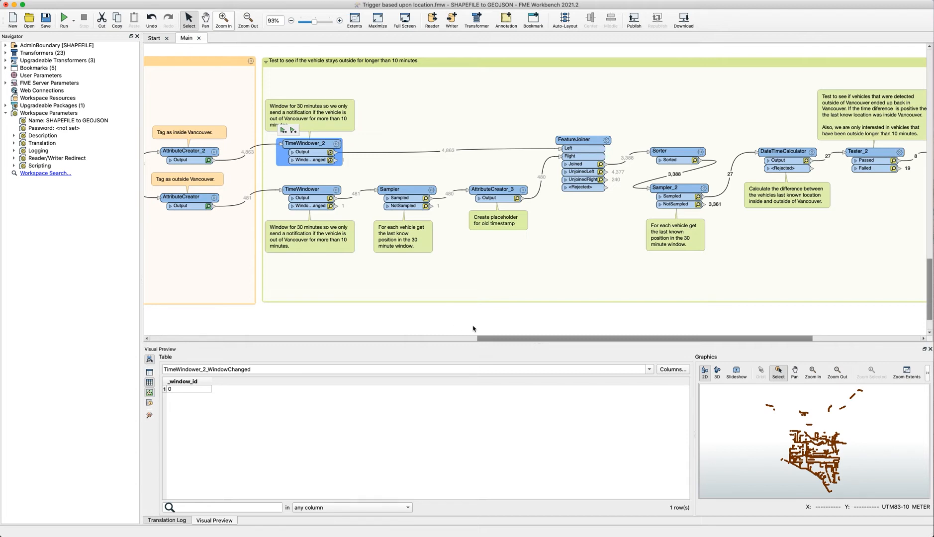
pyautogui.click(497, 189)
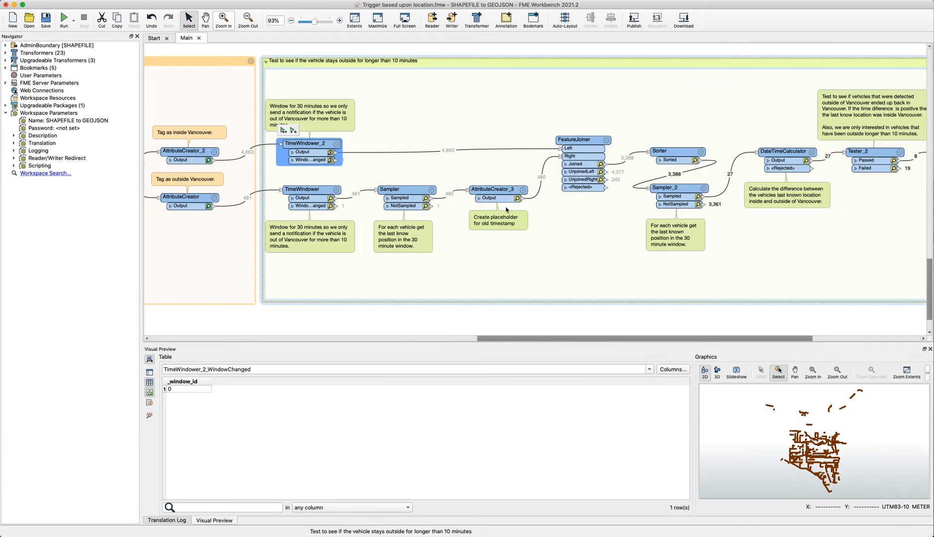
pyautogui.moveTo(554, 131)
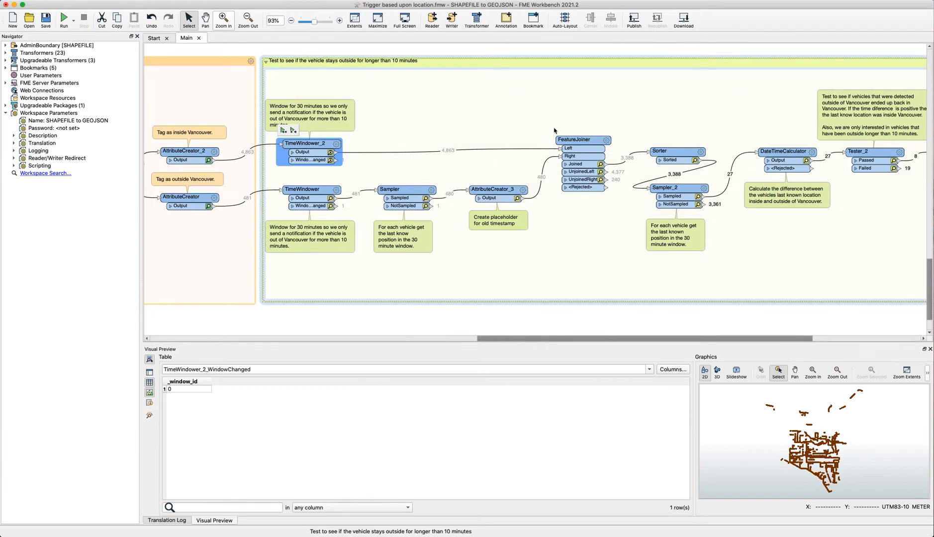
pyautogui.moveTo(567, 206)
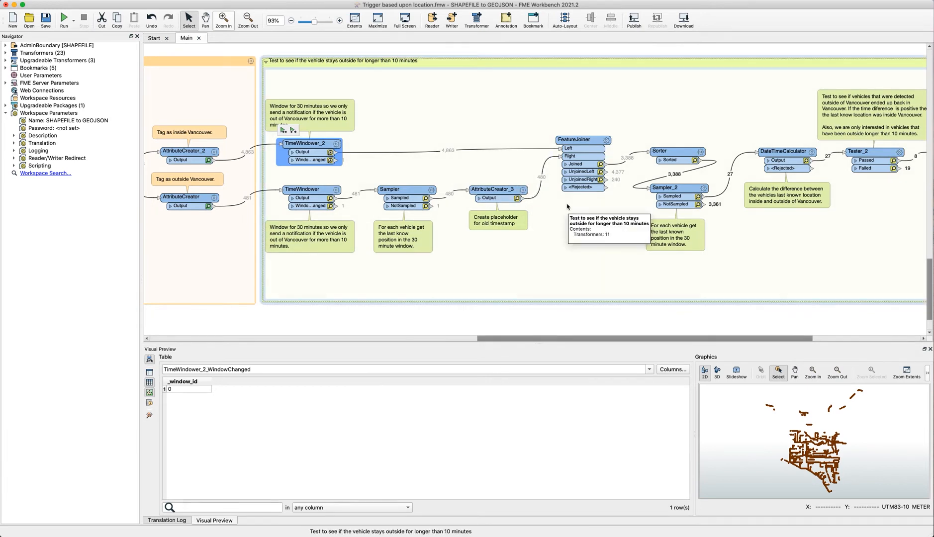
pyautogui.doubleClick(583, 141)
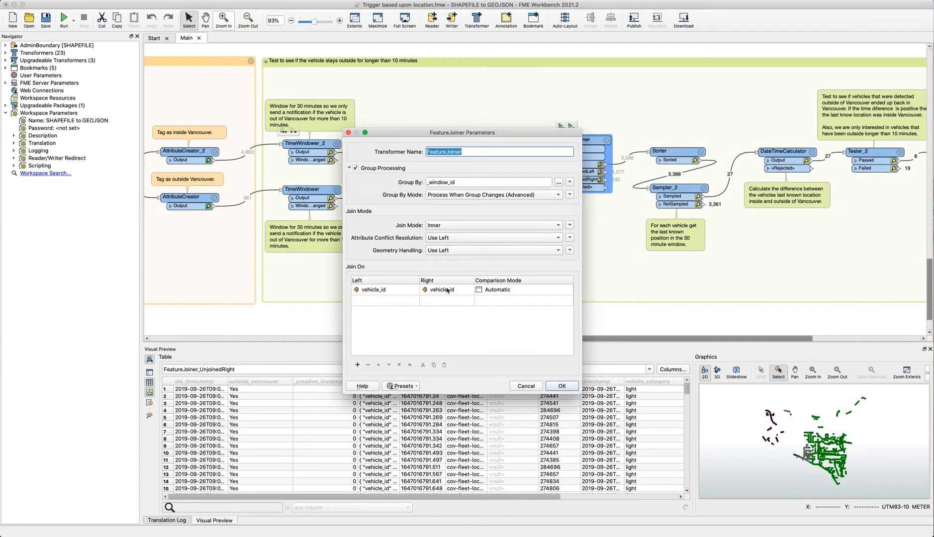
pyautogui.click(561, 386)
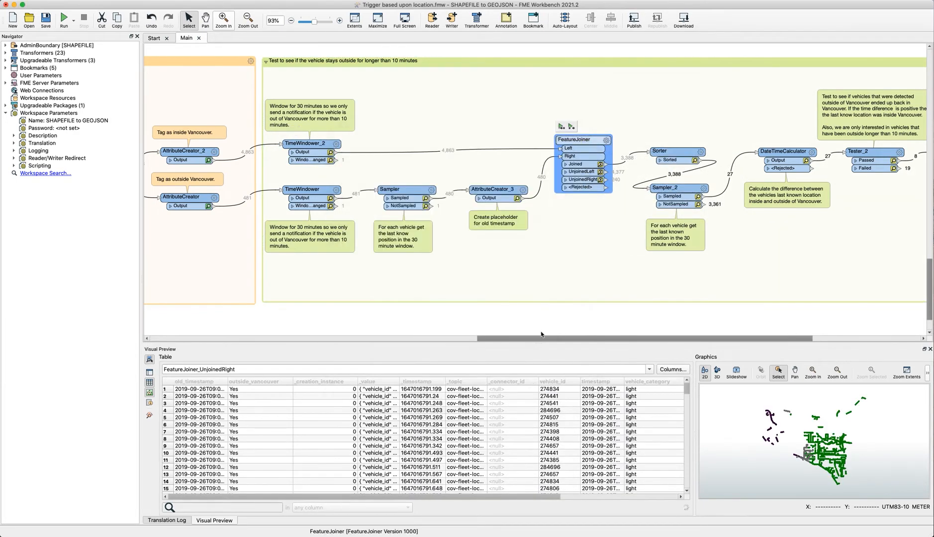
pyautogui.click(496, 189)
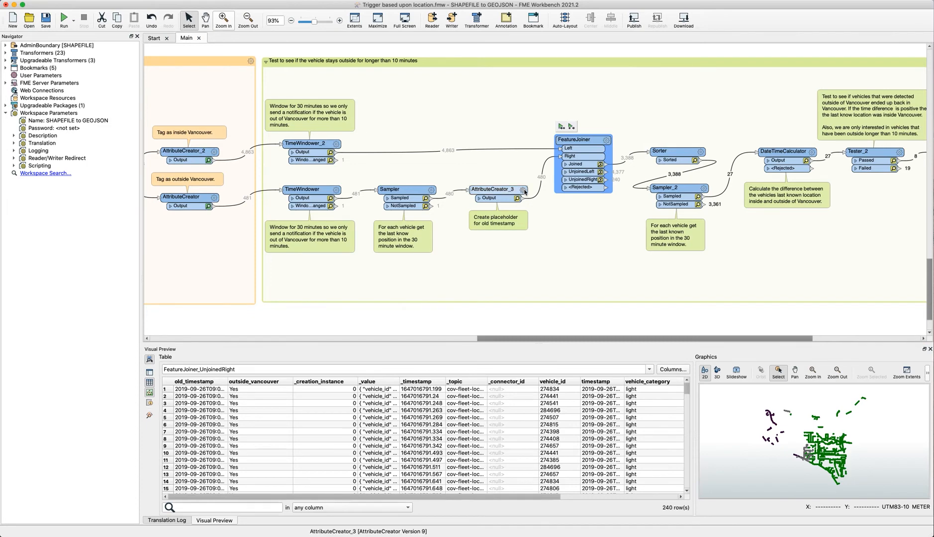
pyautogui.doubleClick(496, 198)
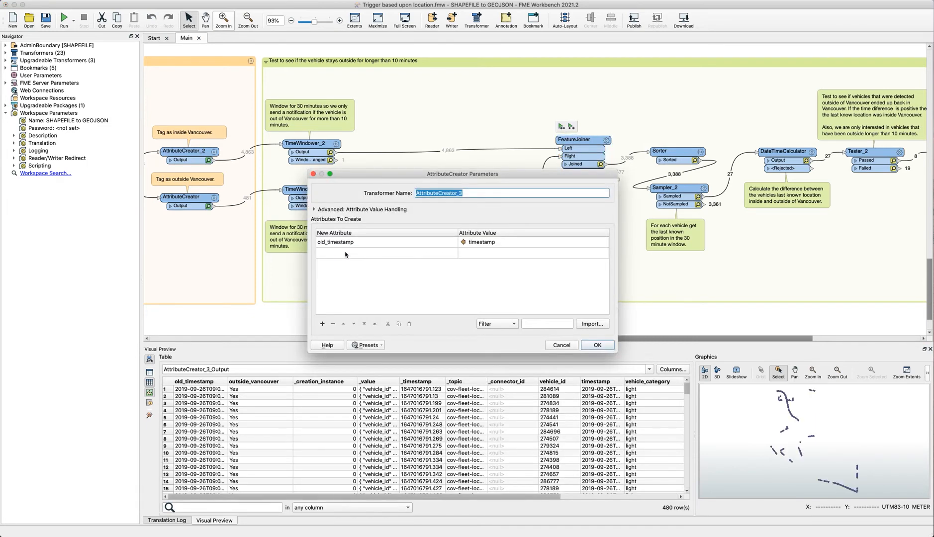
pyautogui.moveTo(559, 350)
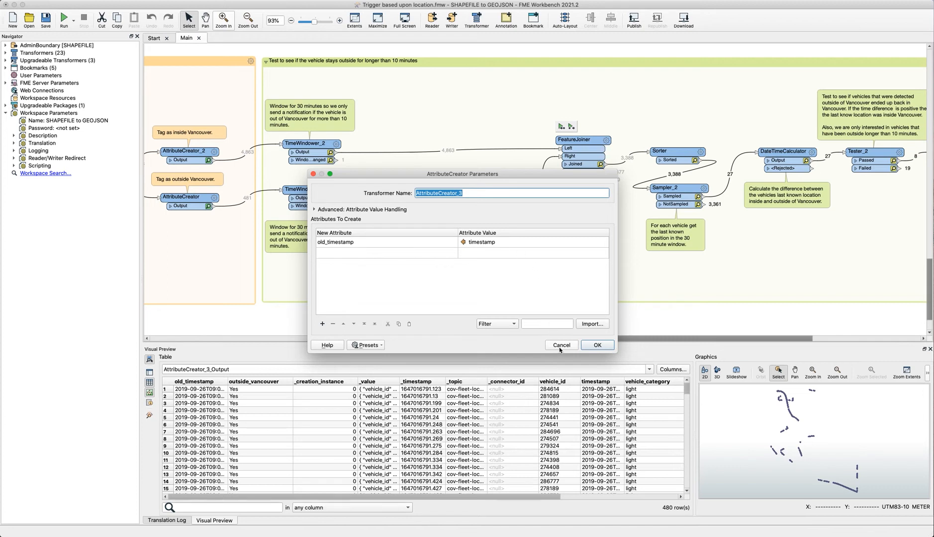
pyautogui.click(596, 345)
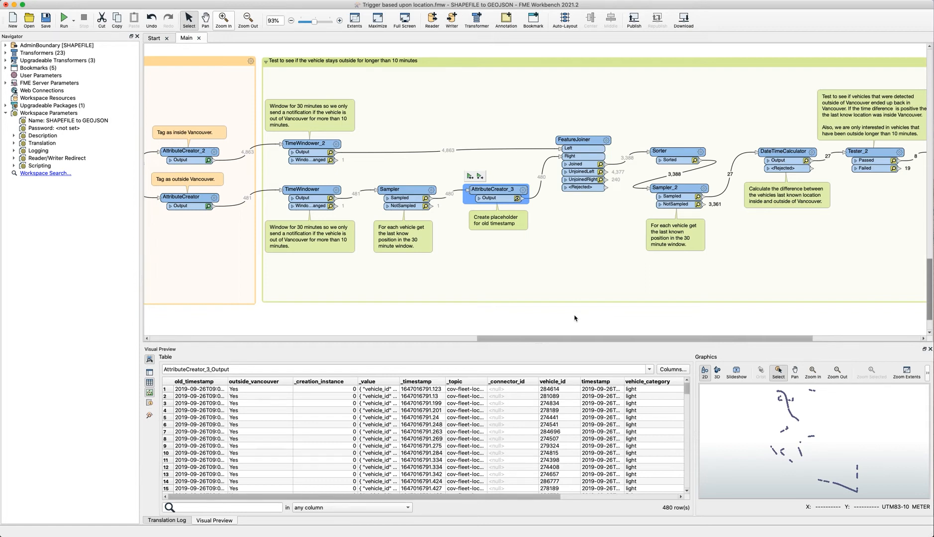
pyautogui.moveTo(599, 238)
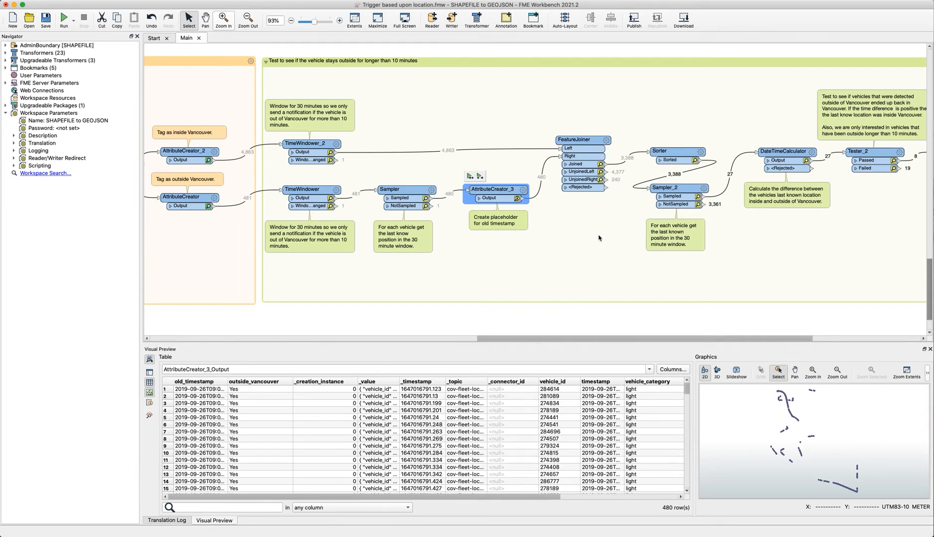
pyautogui.hscroll(3)
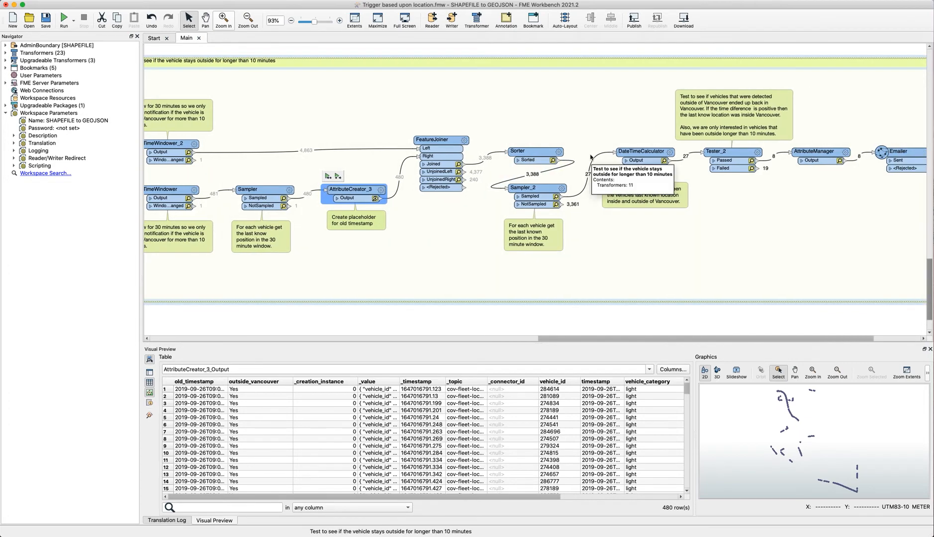
pyautogui.moveTo(549, 162)
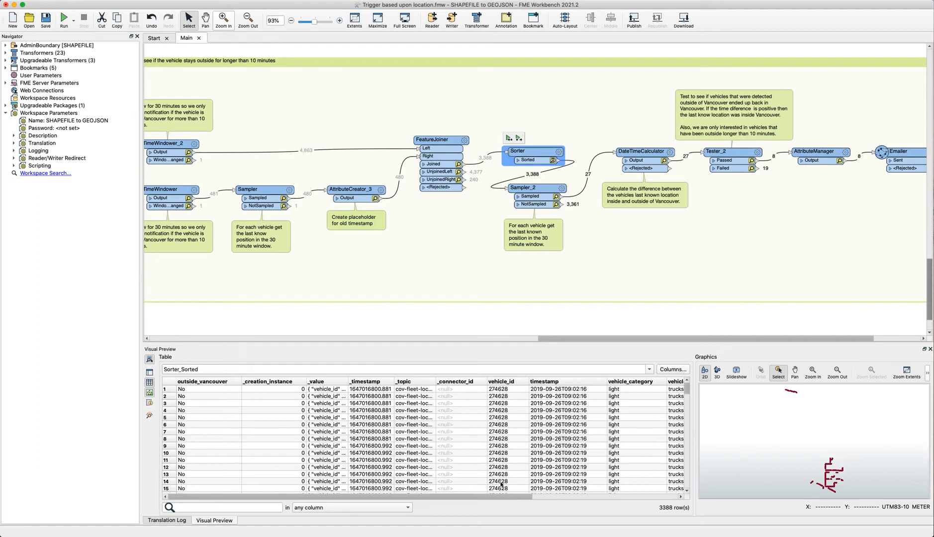
pyautogui.moveTo(592, 487)
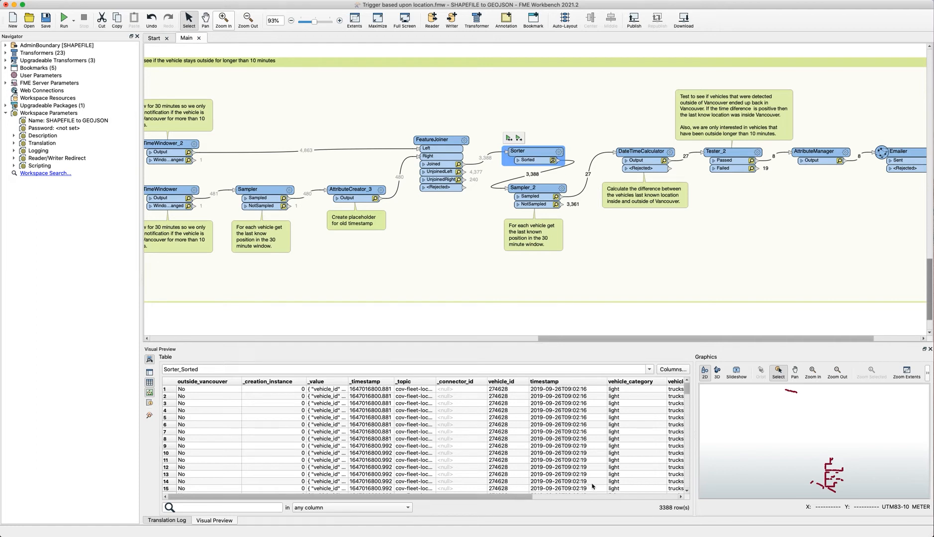
pyautogui.moveTo(589, 410)
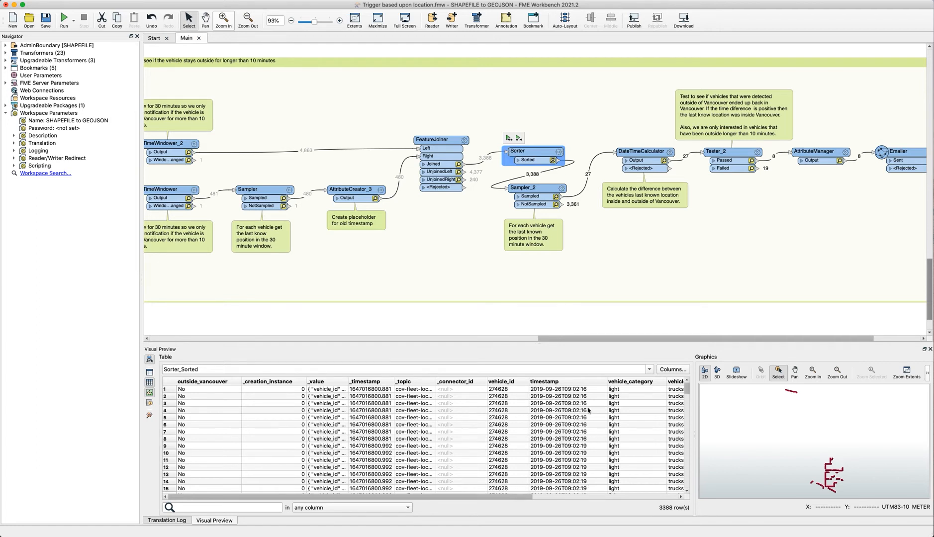
# - Scroll down through the Sorter's sorted vehicle records in Visual Preview
pyautogui.scroll(-3)
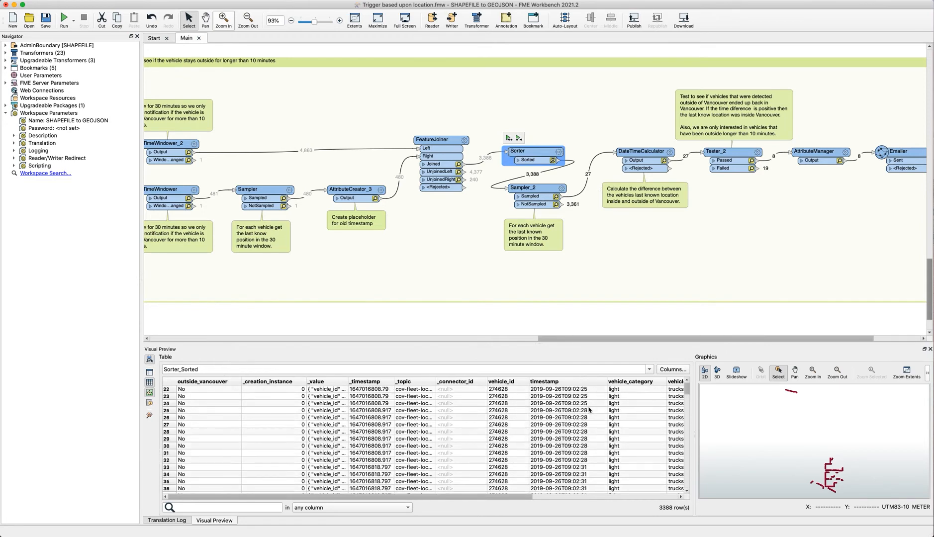
pyautogui.scroll(-3)
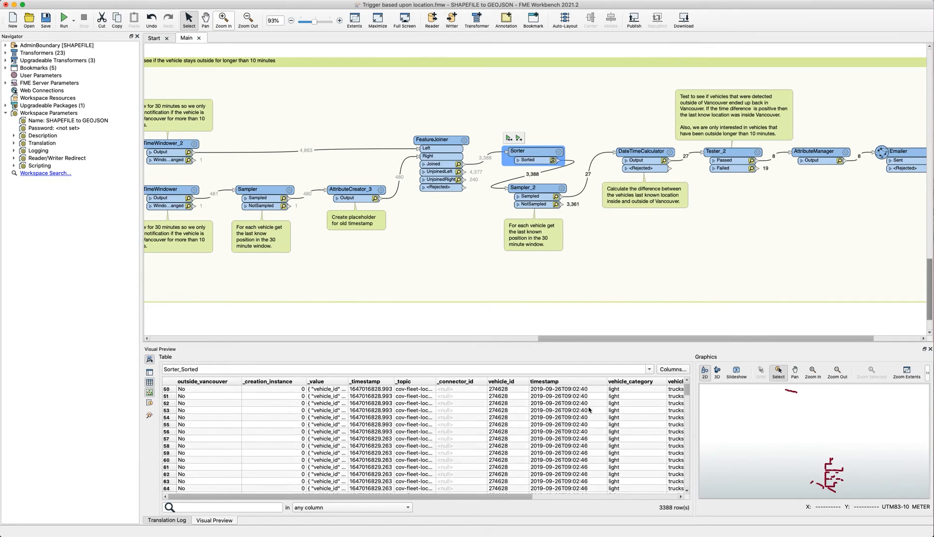
pyautogui.scroll(-3)
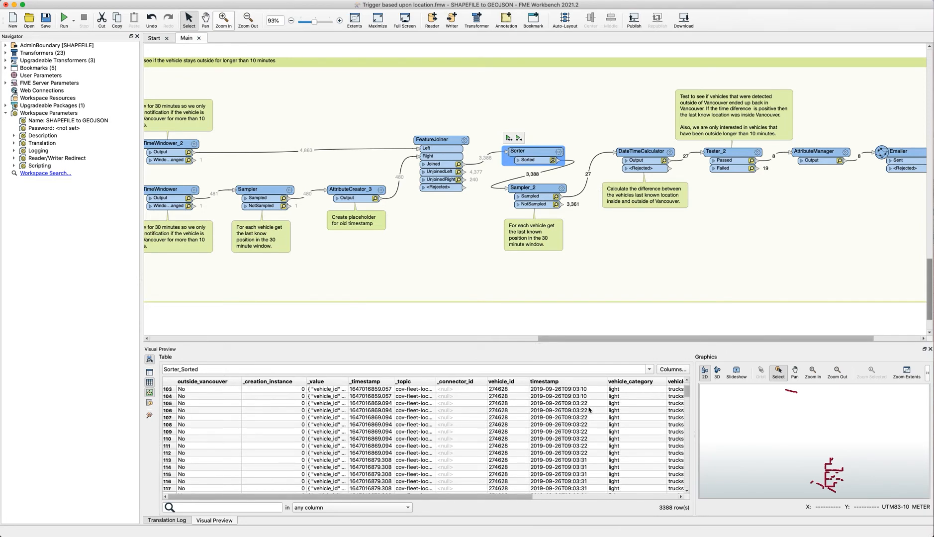
pyautogui.scroll(-3)
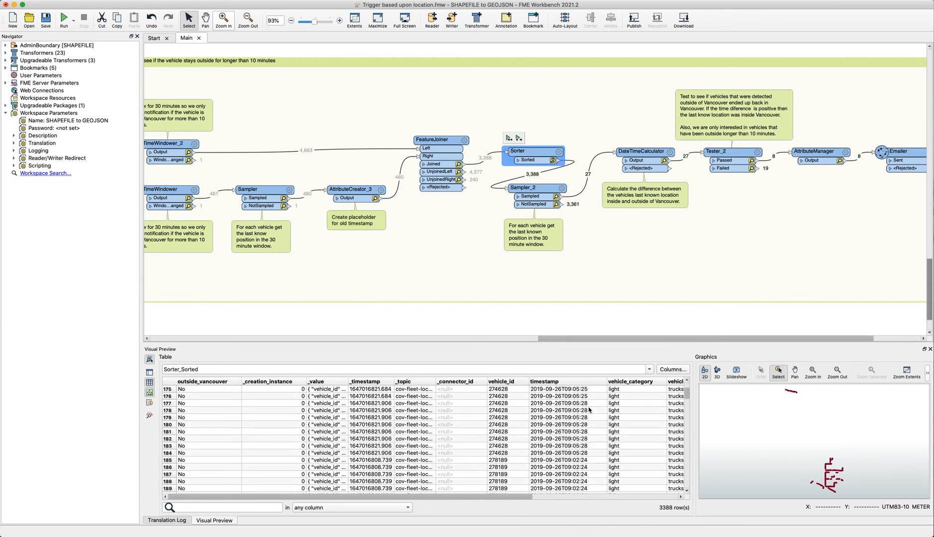
pyautogui.scroll(-3)
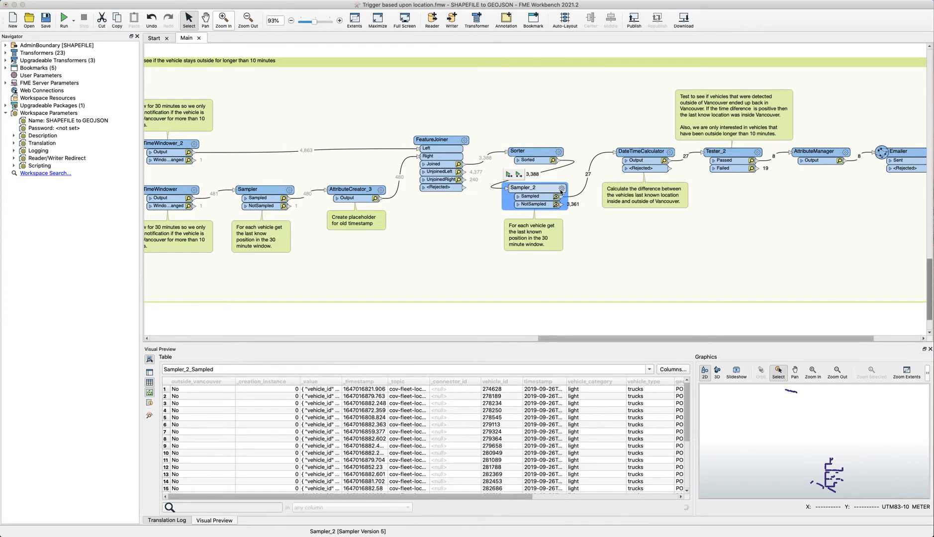
pyautogui.doubleClick(527, 188)
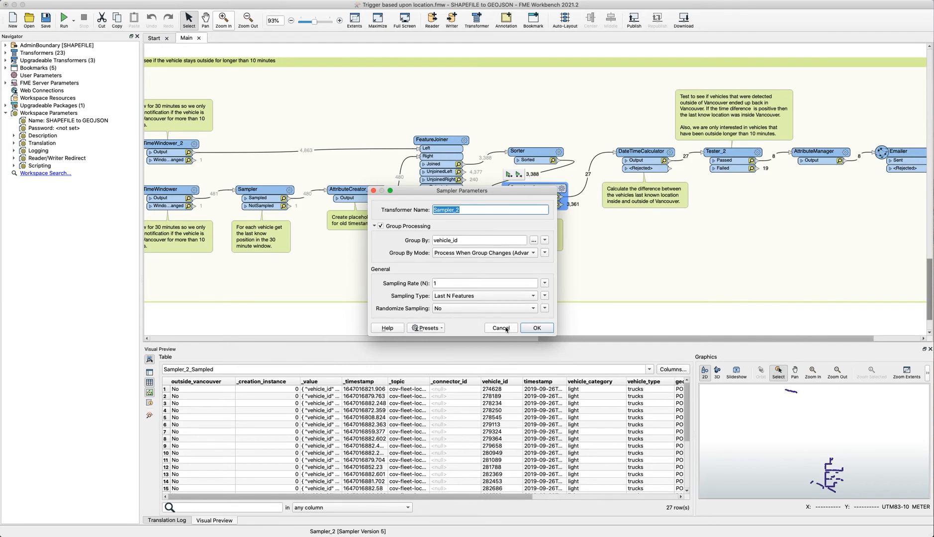
pyautogui.click(535, 329)
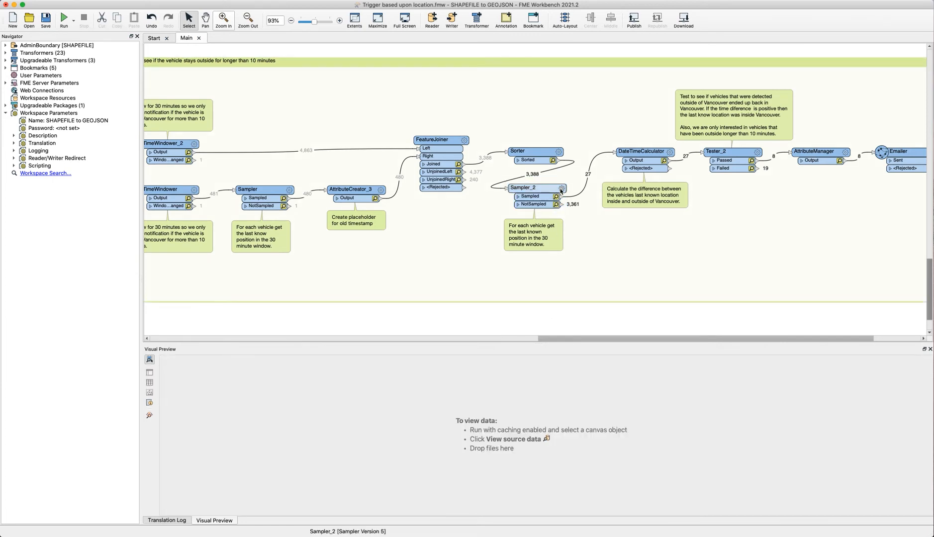
pyautogui.doubleClick(534, 188)
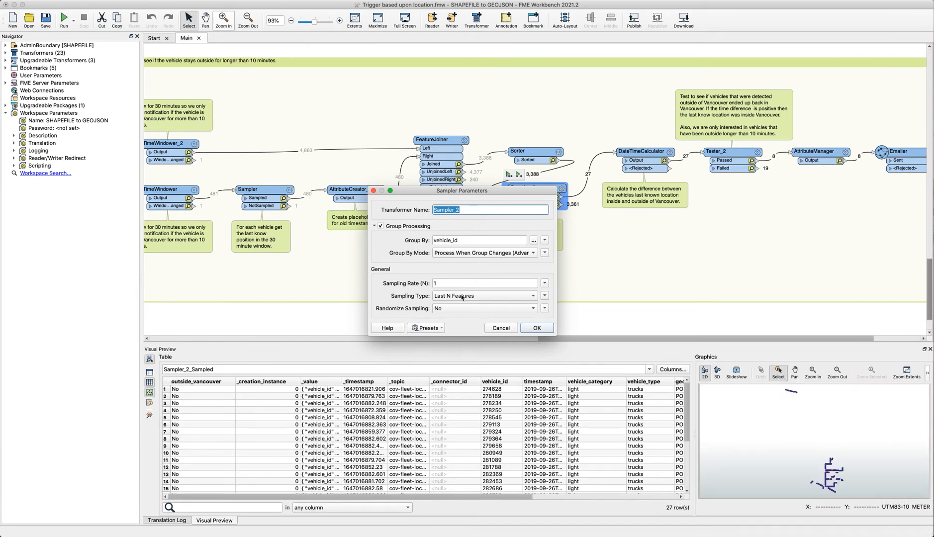
pyautogui.moveTo(411, 252)
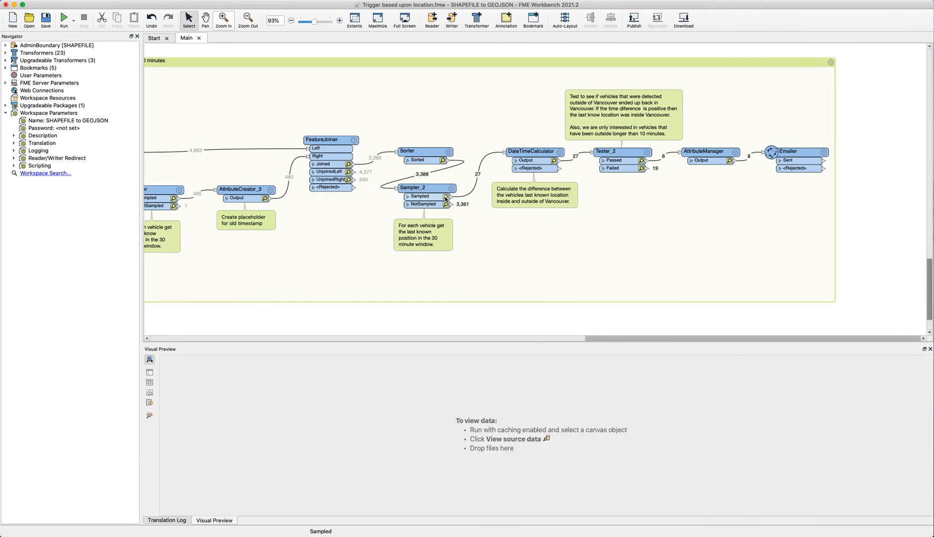
# - Preview Sampler_2's sampled features with old_timestamp, then DateTimeCalculator's _result_interval results
pyautogui.click(419, 197)
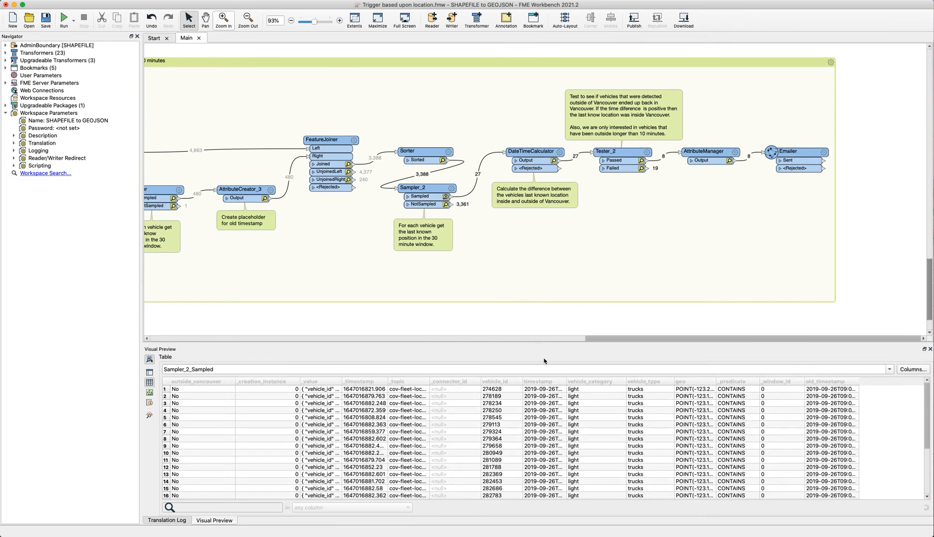
pyautogui.moveTo(526, 497)
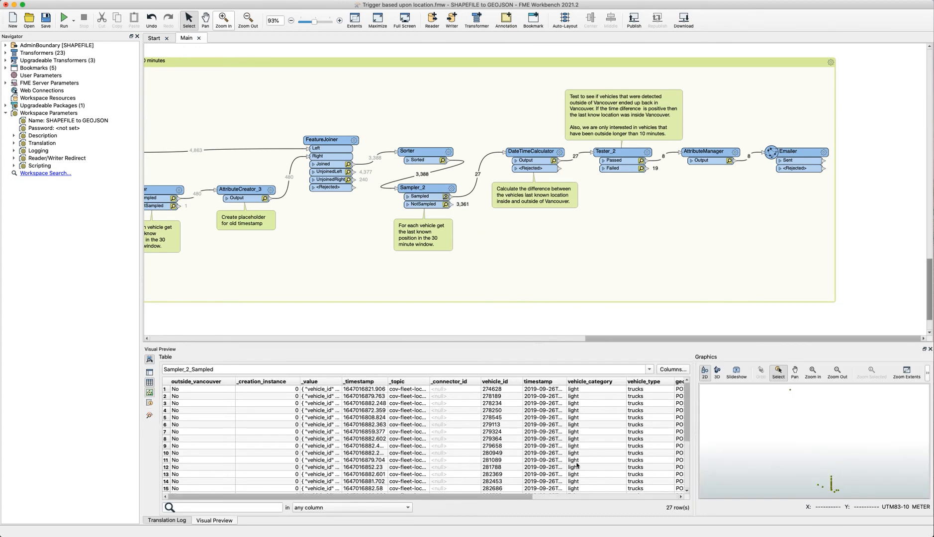
pyautogui.click(533, 195)
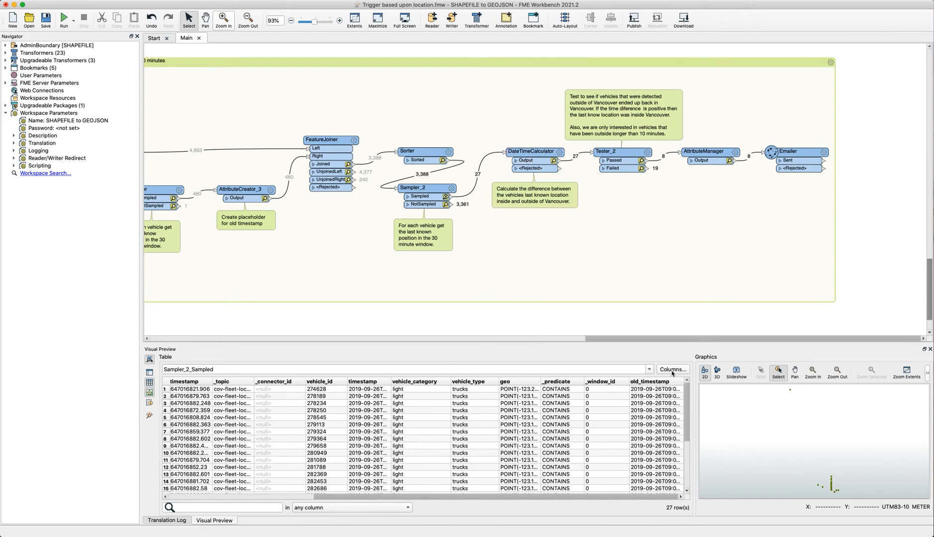
pyautogui.moveTo(369, 395)
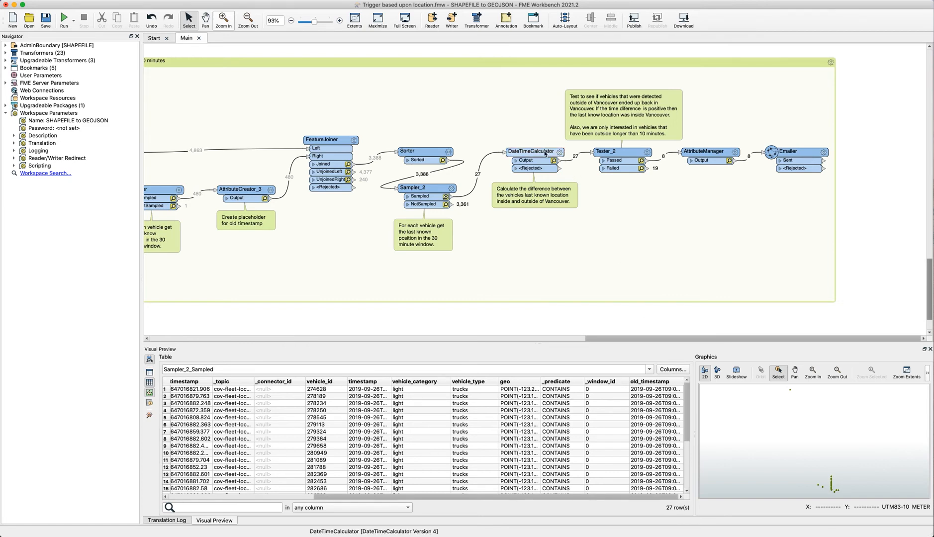
pyautogui.click(531, 151)
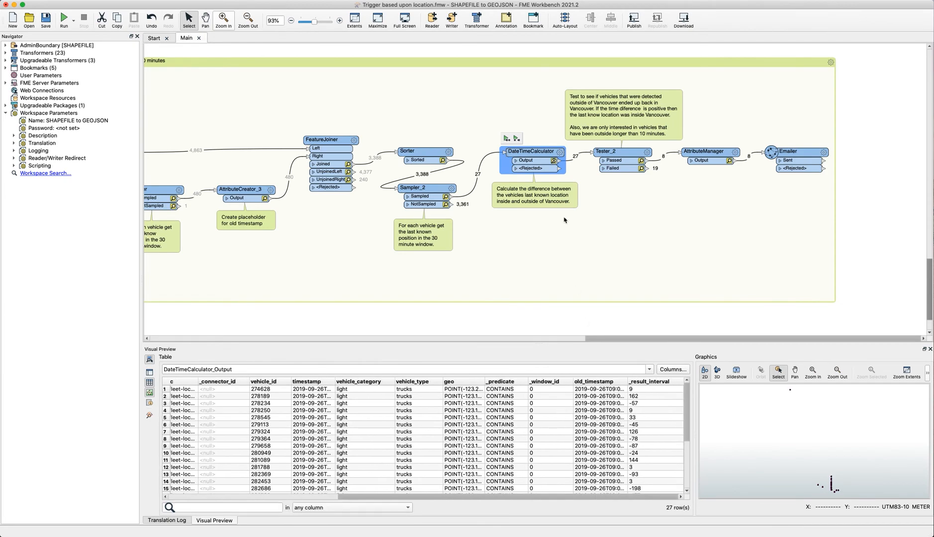
pyautogui.doubleClick(530, 151)
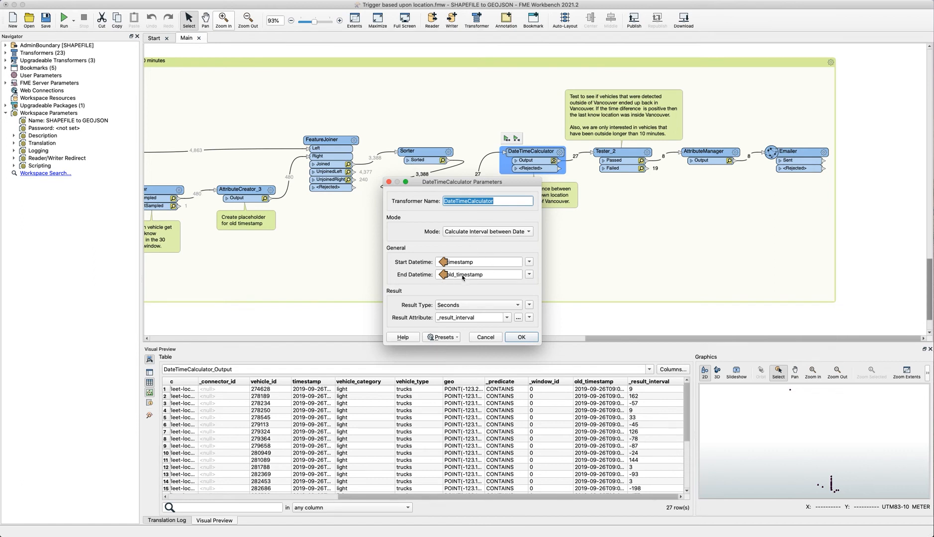
pyautogui.click(521, 338)
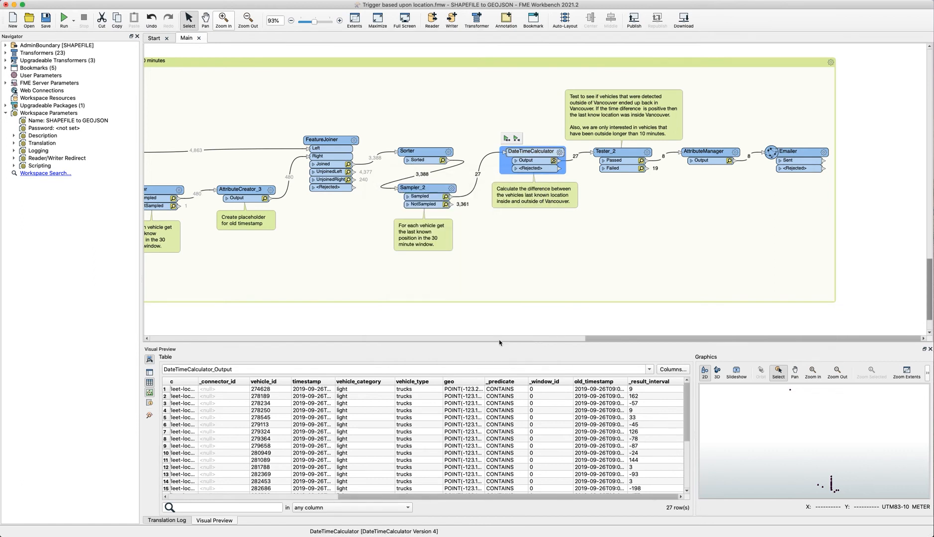
pyautogui.moveTo(610, 152)
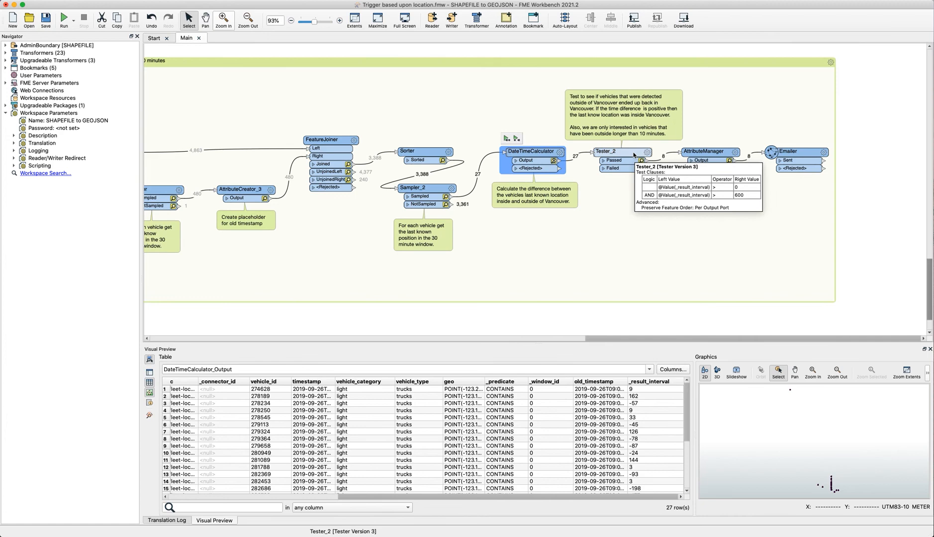
# - Review Tester_2's 600-second threshold unchanged, then scroll the passed features to _result_interval
pyautogui.doubleClick(608, 151)
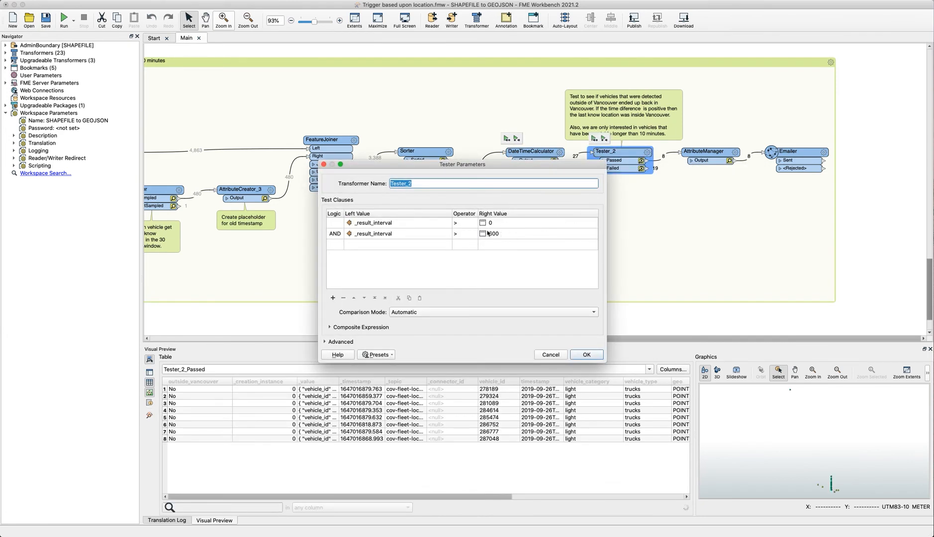
pyautogui.write('600')
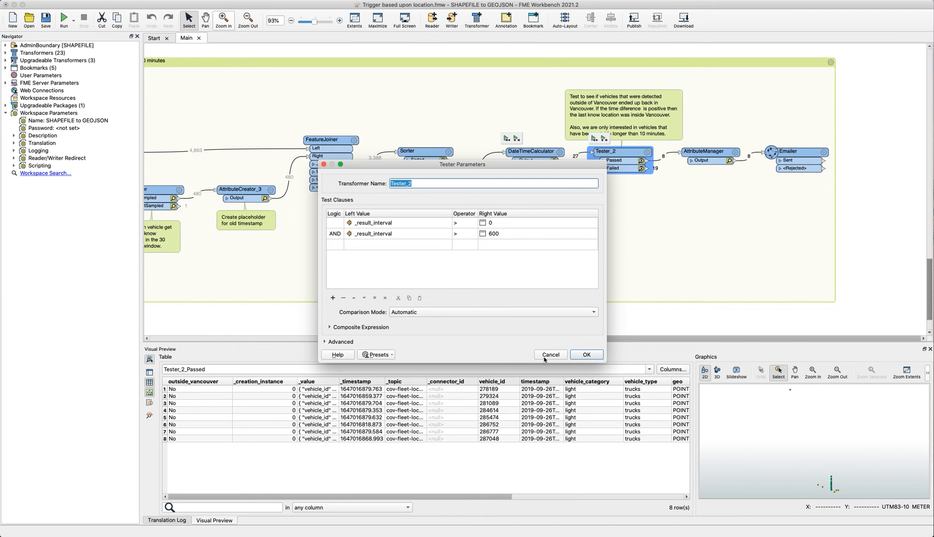
pyautogui.click(586, 354)
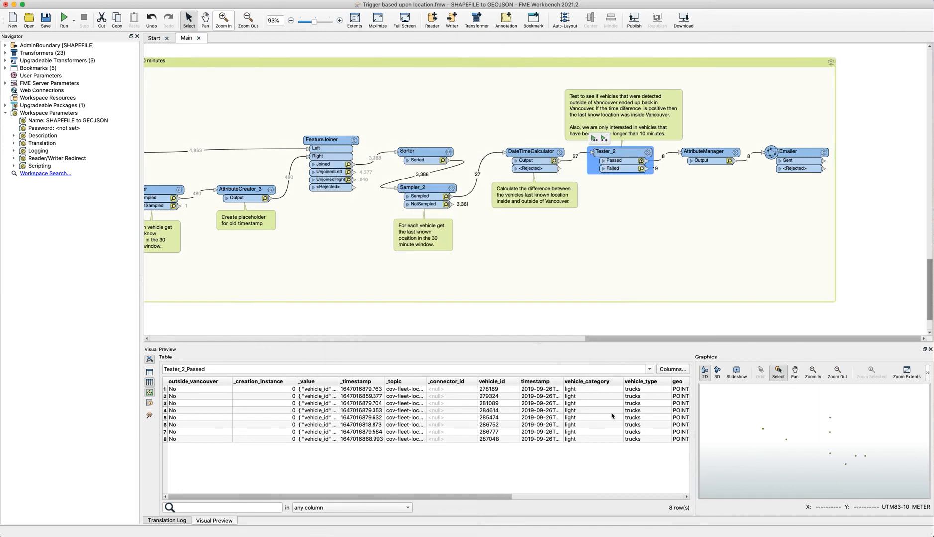
pyautogui.hscroll(3)
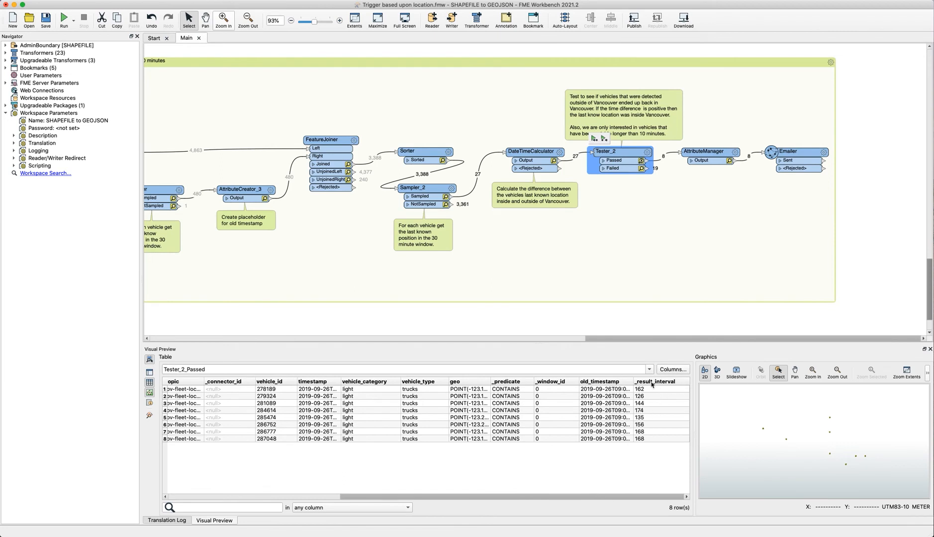
pyautogui.moveTo(659, 388)
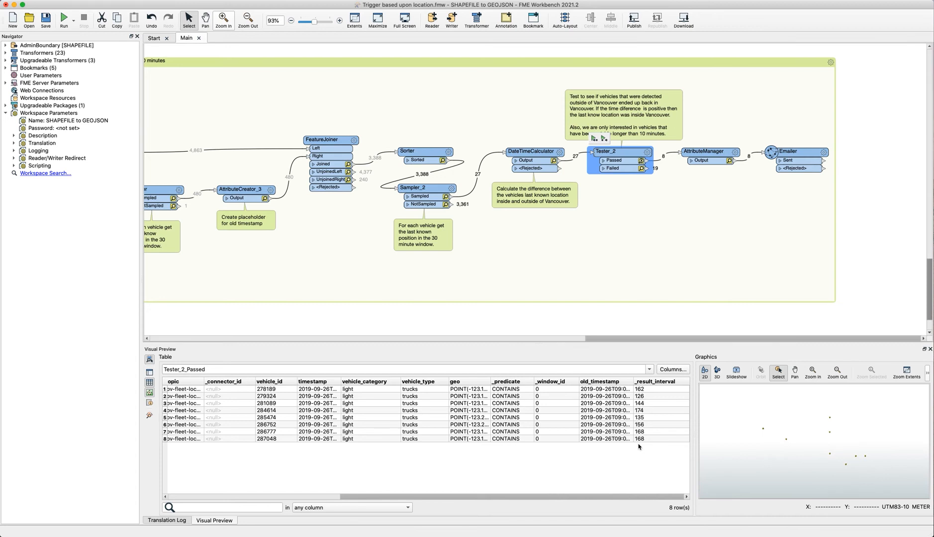
pyautogui.moveTo(639, 448)
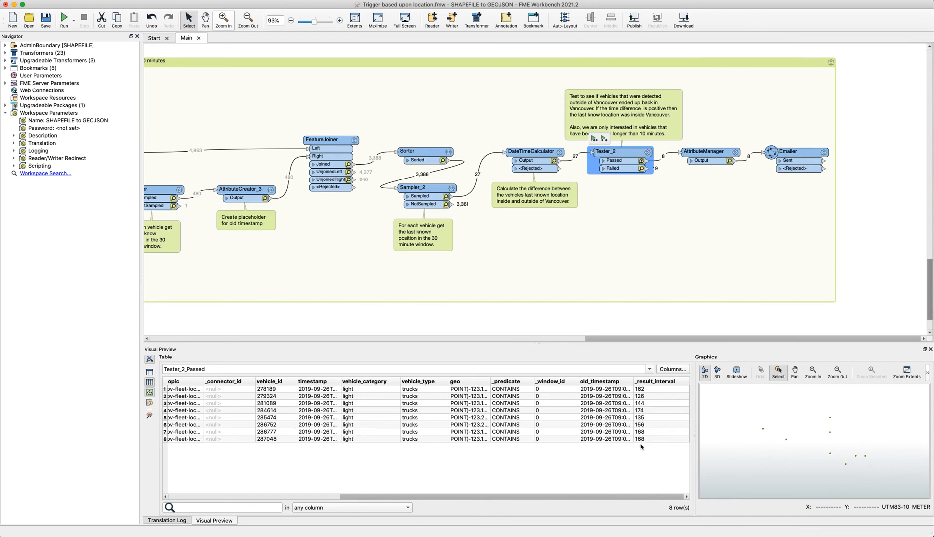
pyautogui.moveTo(733, 144)
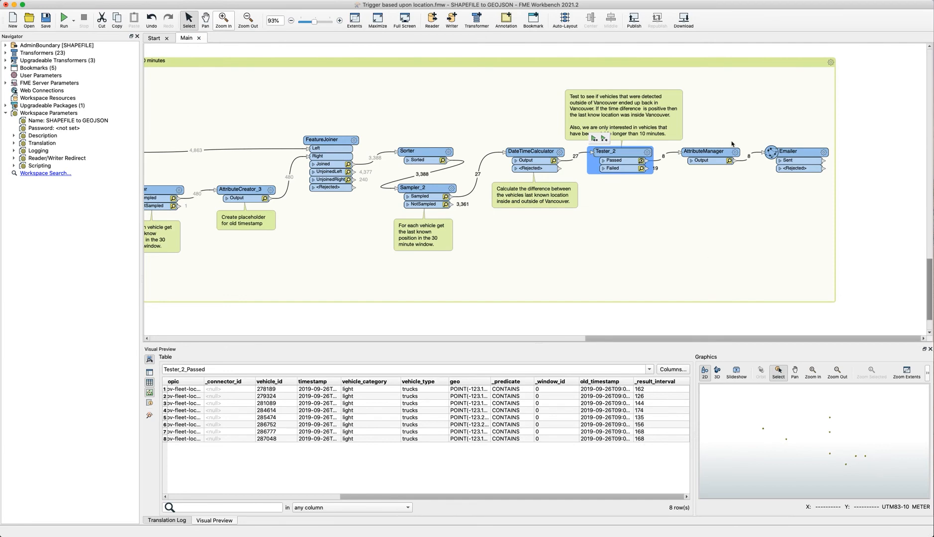
# - Glance at the Emailer's empty preview, then show DateTimeCalculator's 27-row output again
pyautogui.click(791, 151)
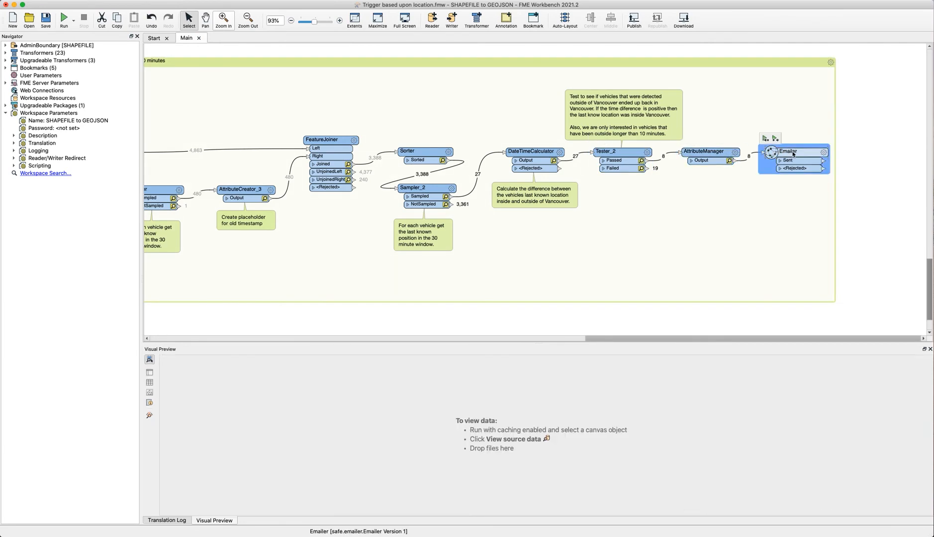
pyautogui.click(854, 176)
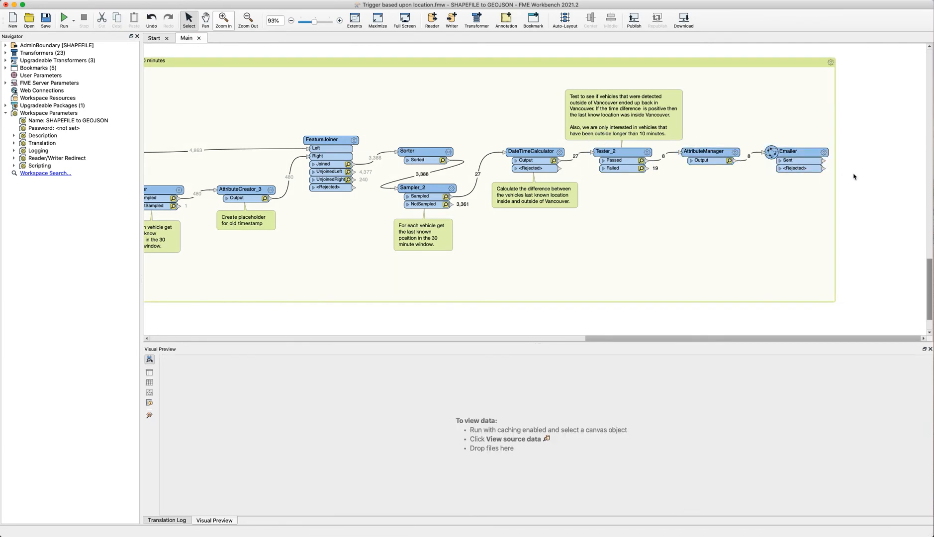
pyautogui.click(530, 152)
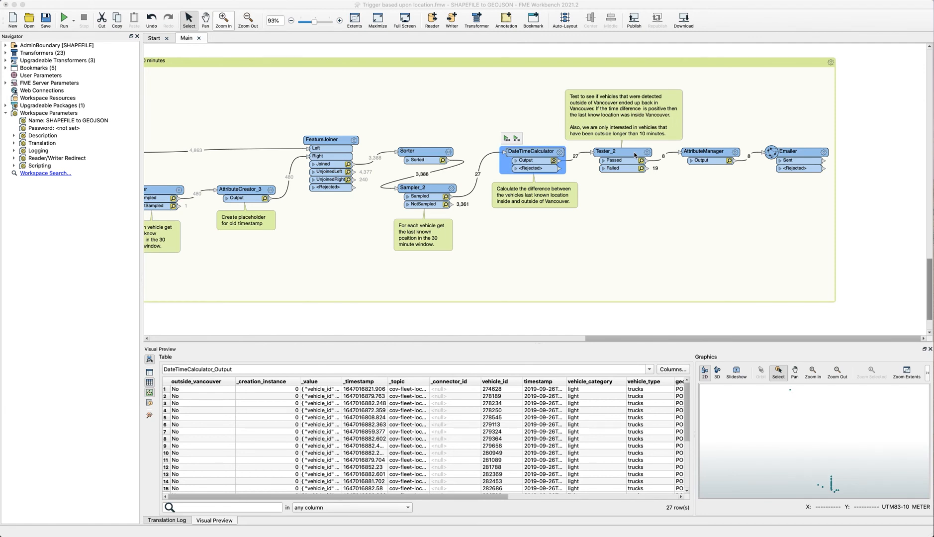
pyautogui.moveTo(646, 155)
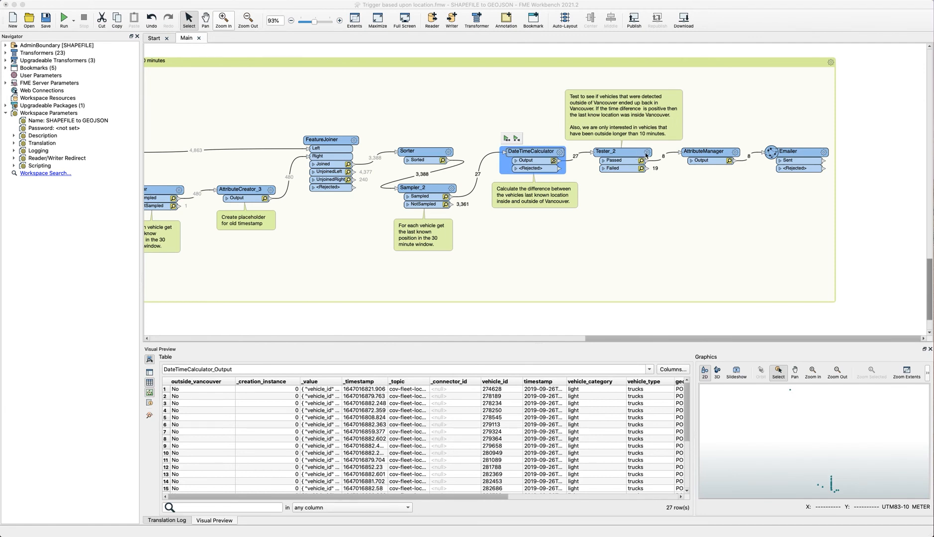
# - Reopen Tester_2's parameters showing _result_interval > 0 and > 600
pyautogui.doubleClick(619, 151)
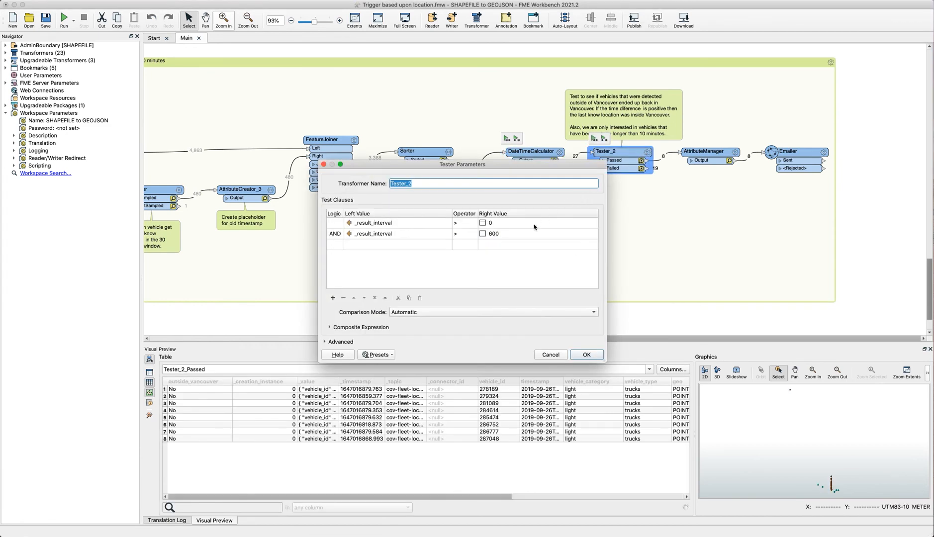
pyautogui.moveTo(520, 242)
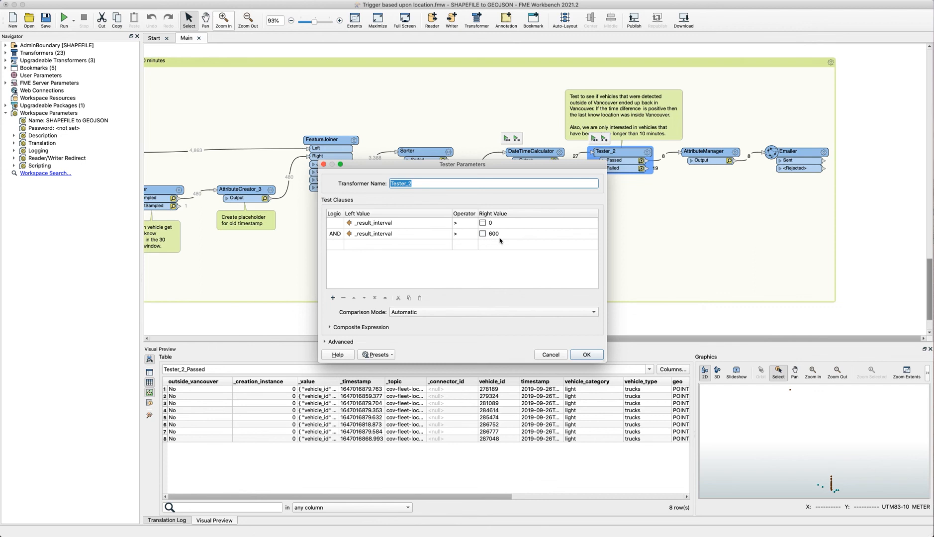
pyautogui.moveTo(501, 240)
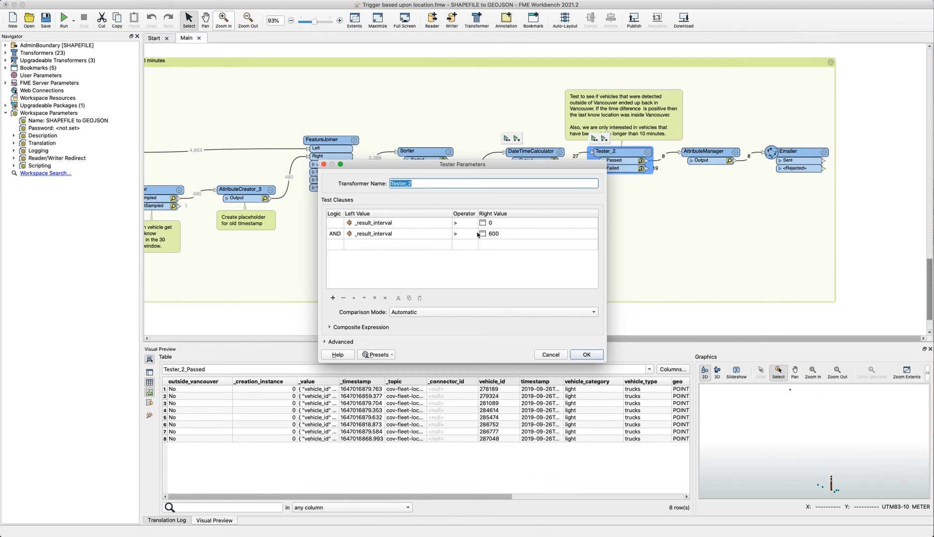